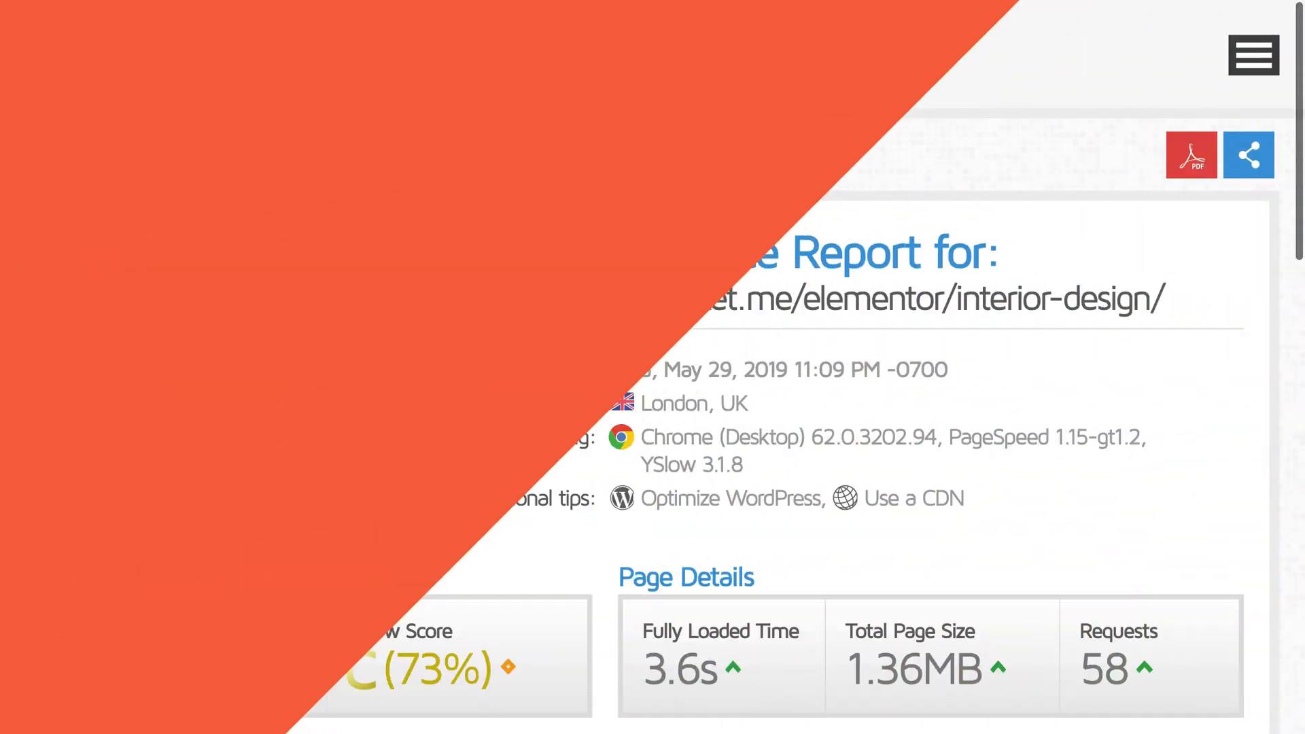
Scroll the interior-design waterfall to the fonts.gstatic.com, youtube.com and doubleclick requests
scroll("down", 3)
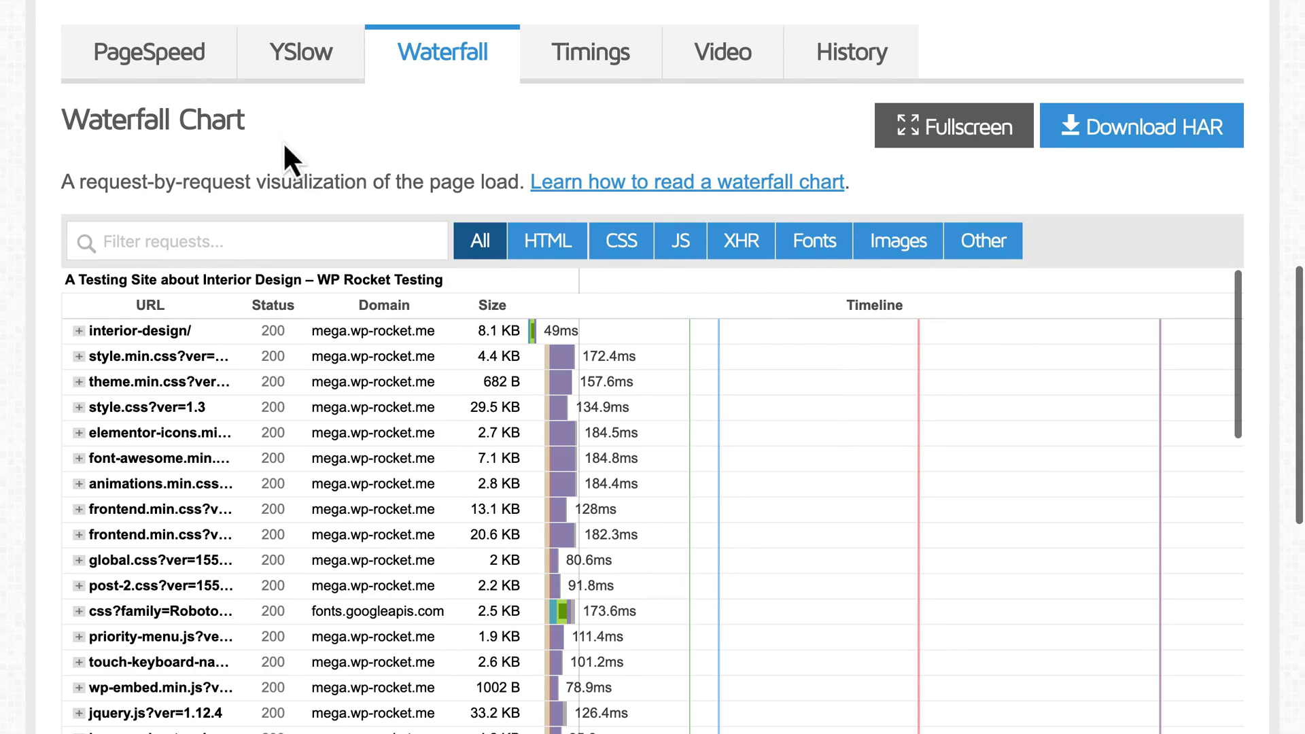
mouse_move(460, 624)
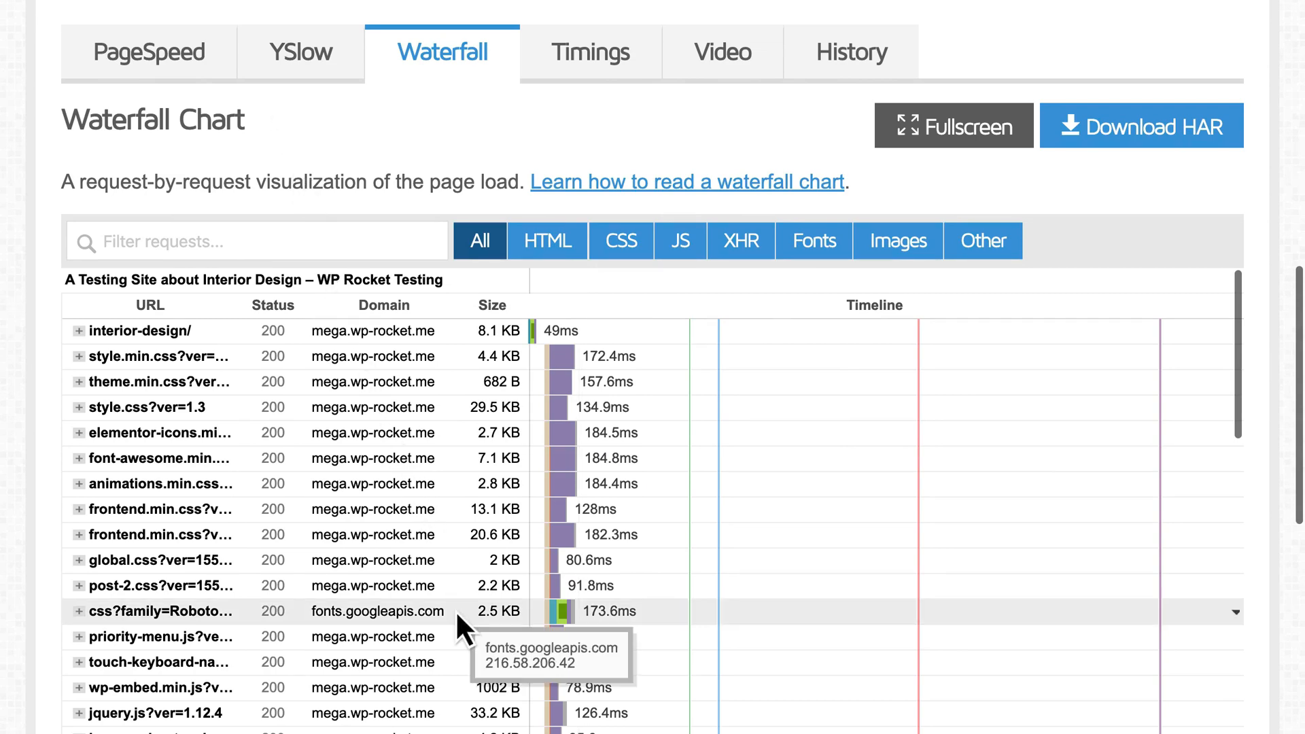
scroll("down", 3)
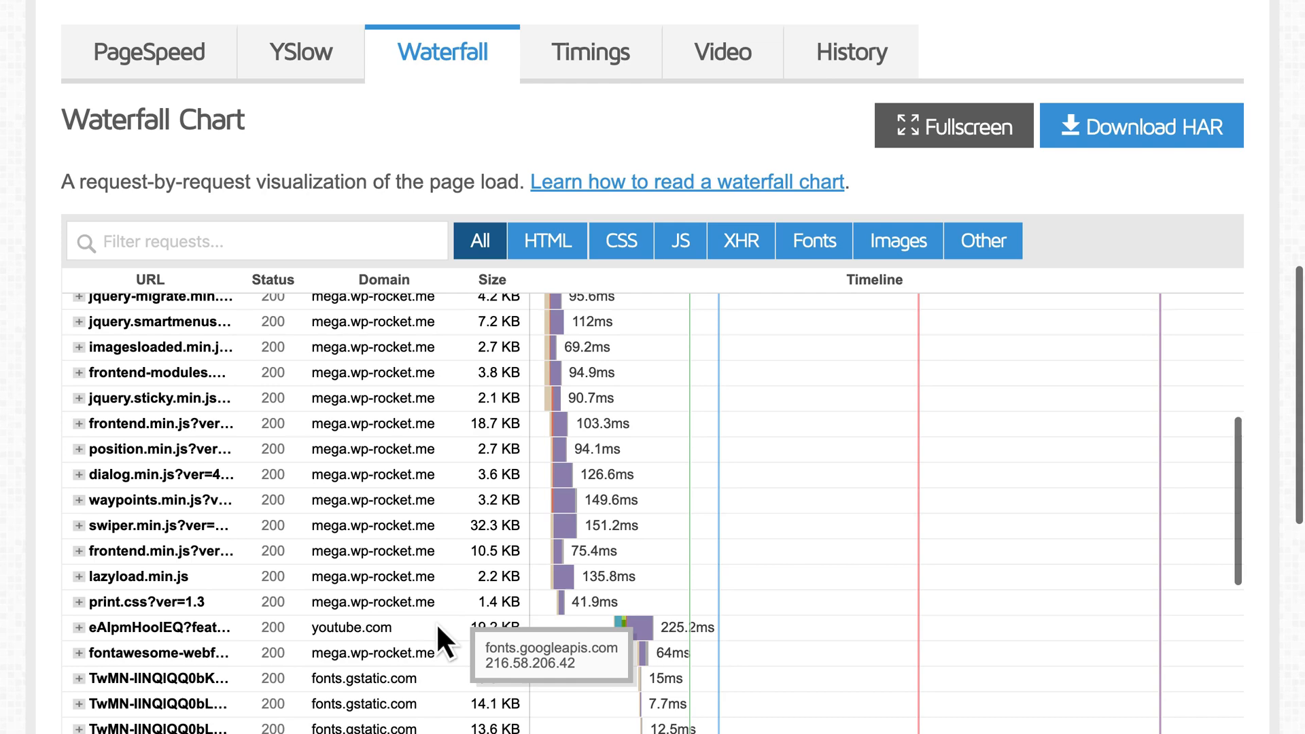
scroll("down", 3)
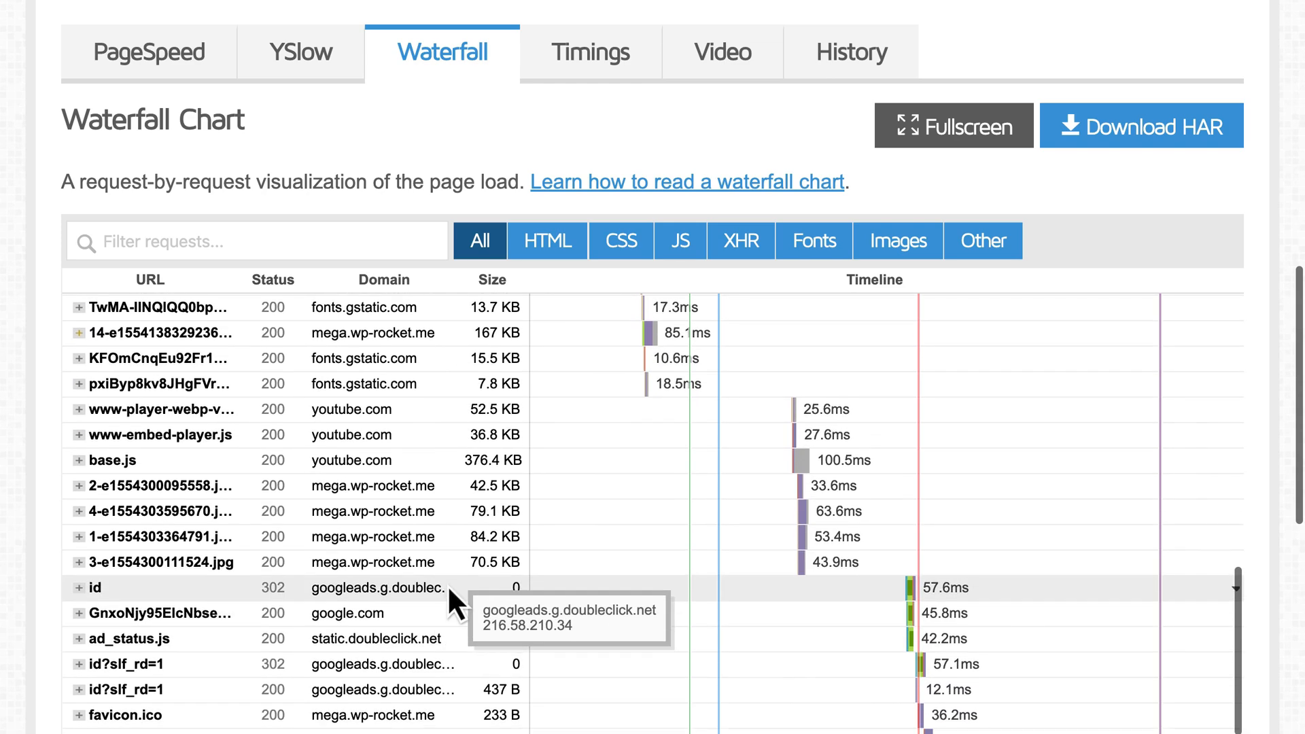
mouse_move(442, 375)
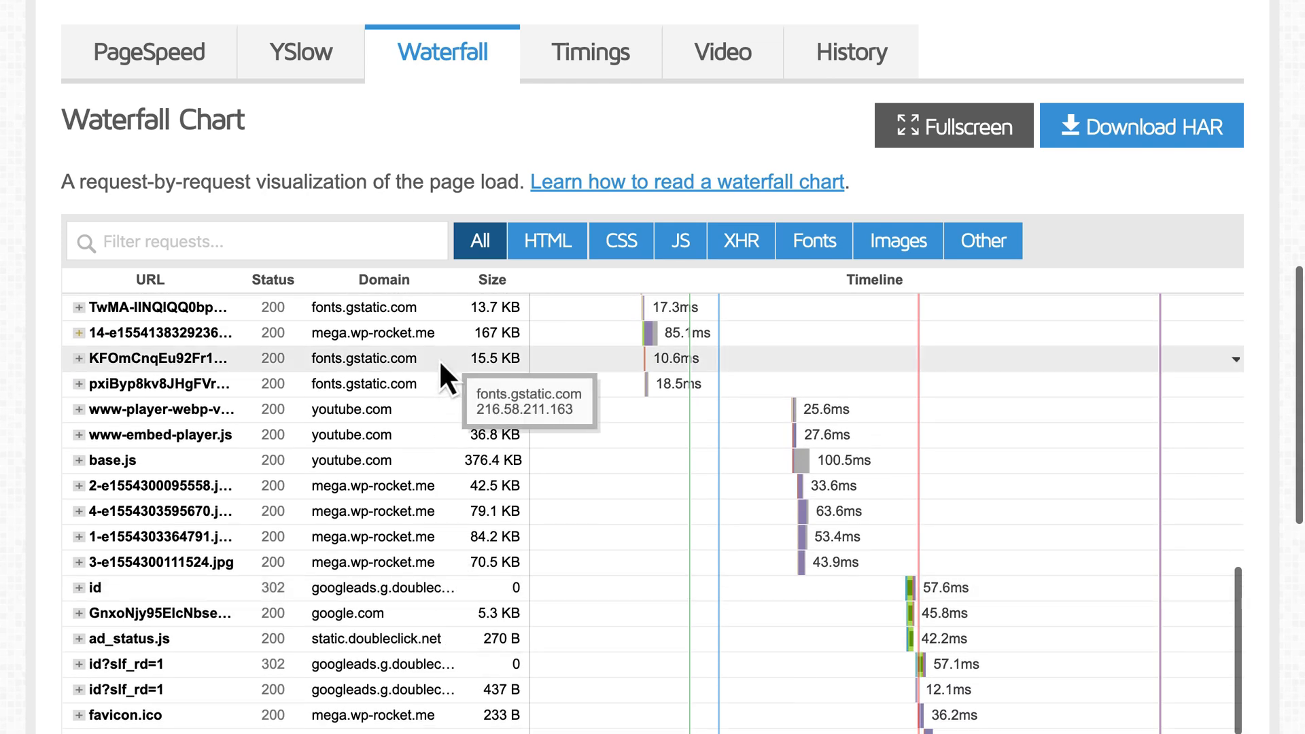
mouse_move(444, 391)
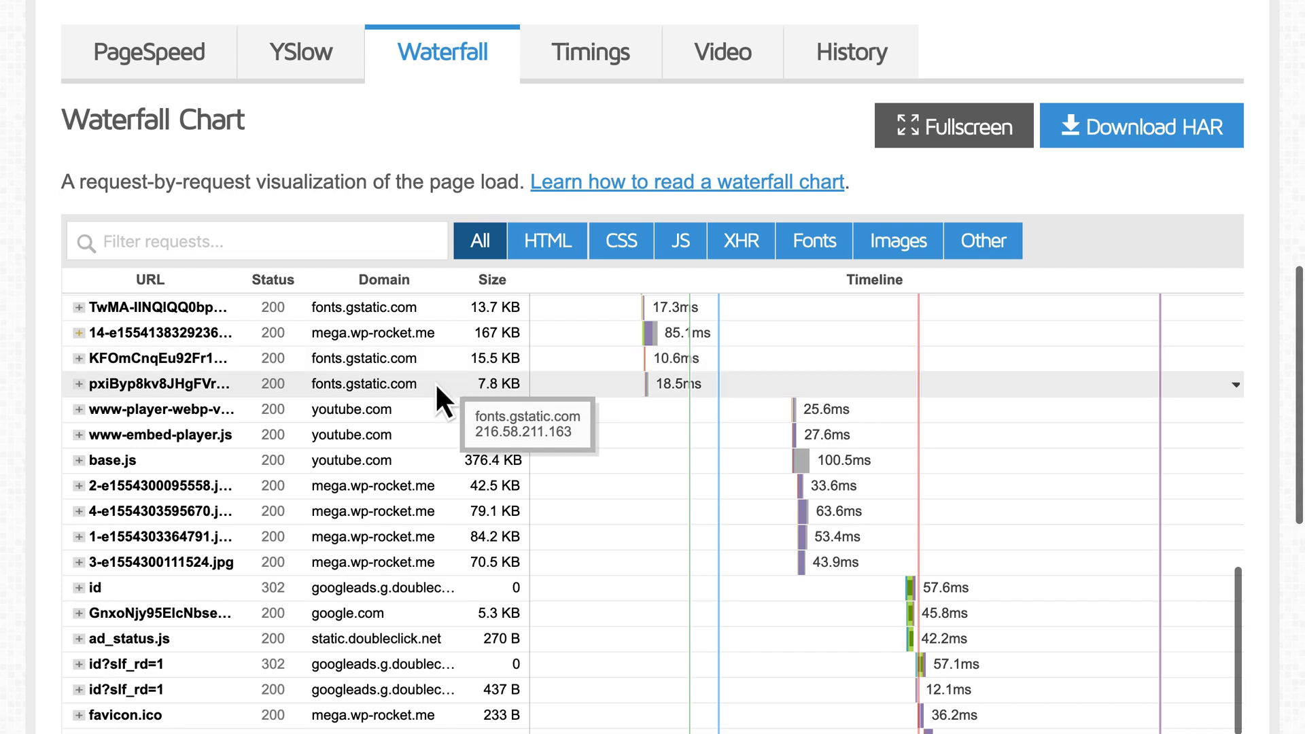
mouse_move(431, 452)
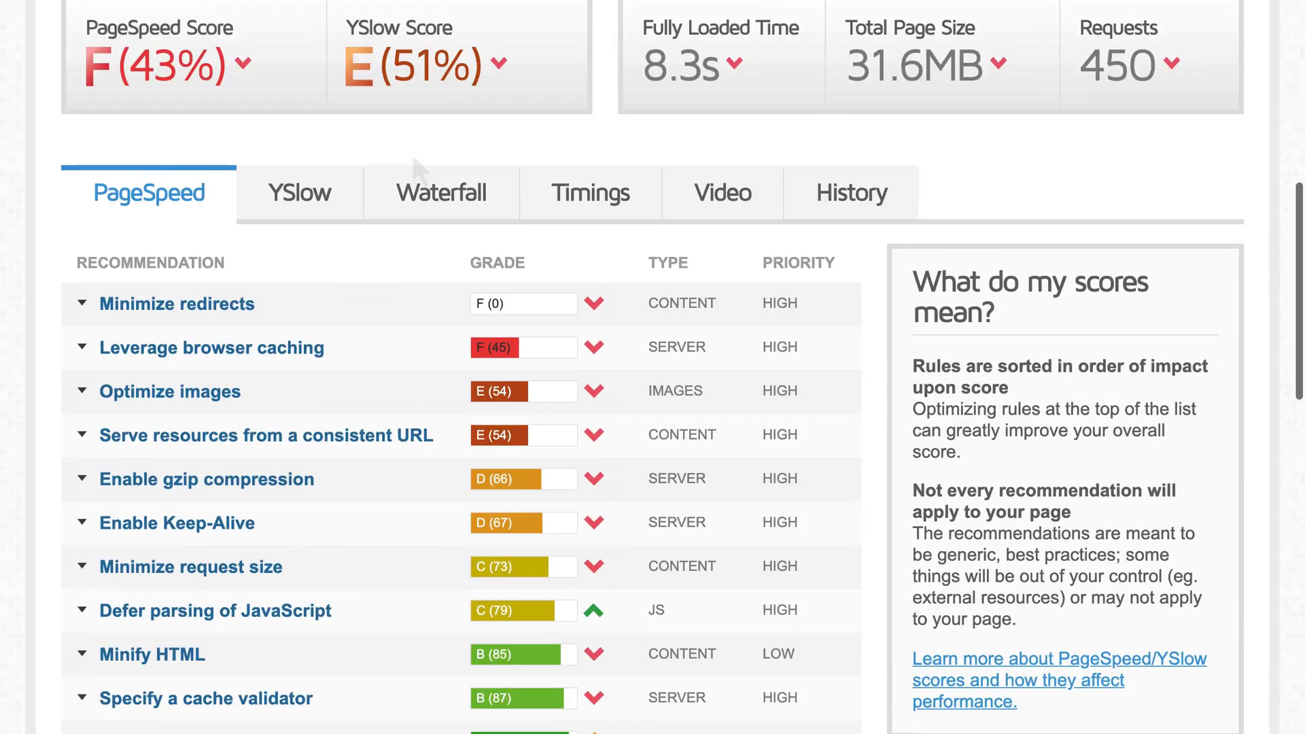
scroll("down", 3)
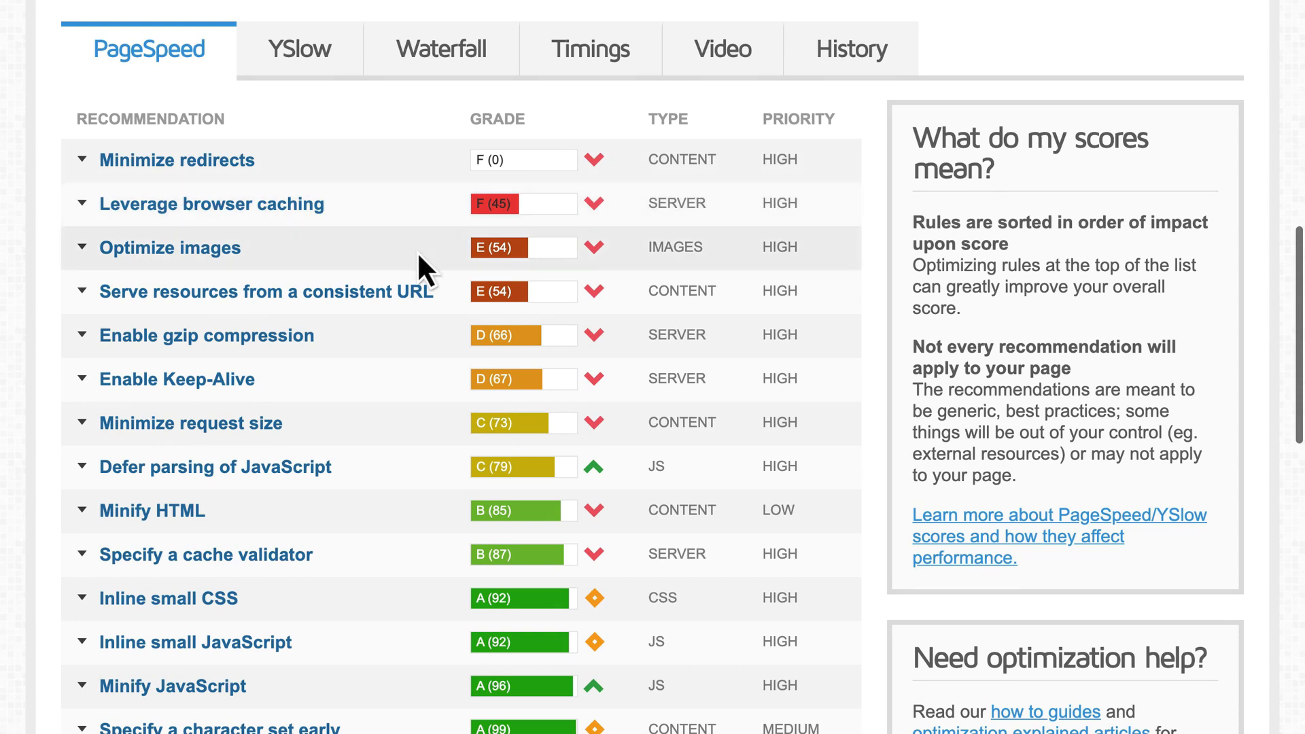
mouse_move(395, 242)
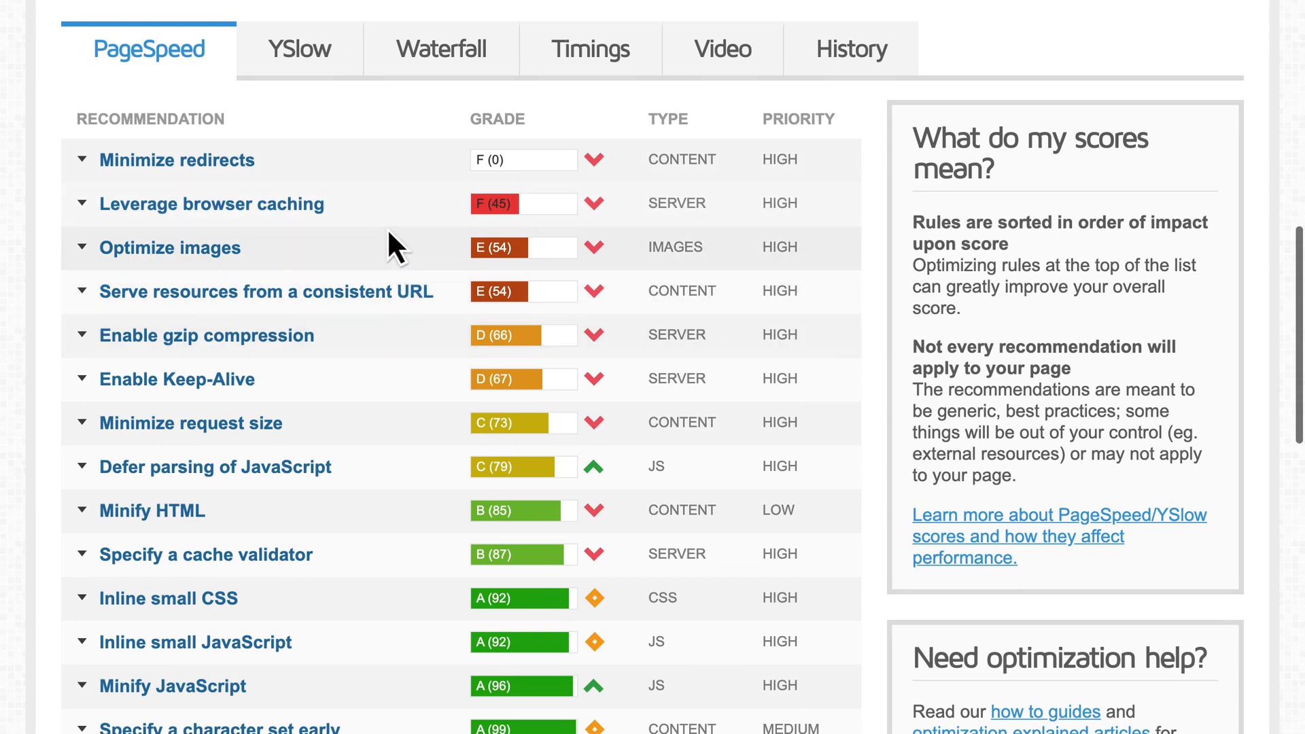
left_click(300, 48)
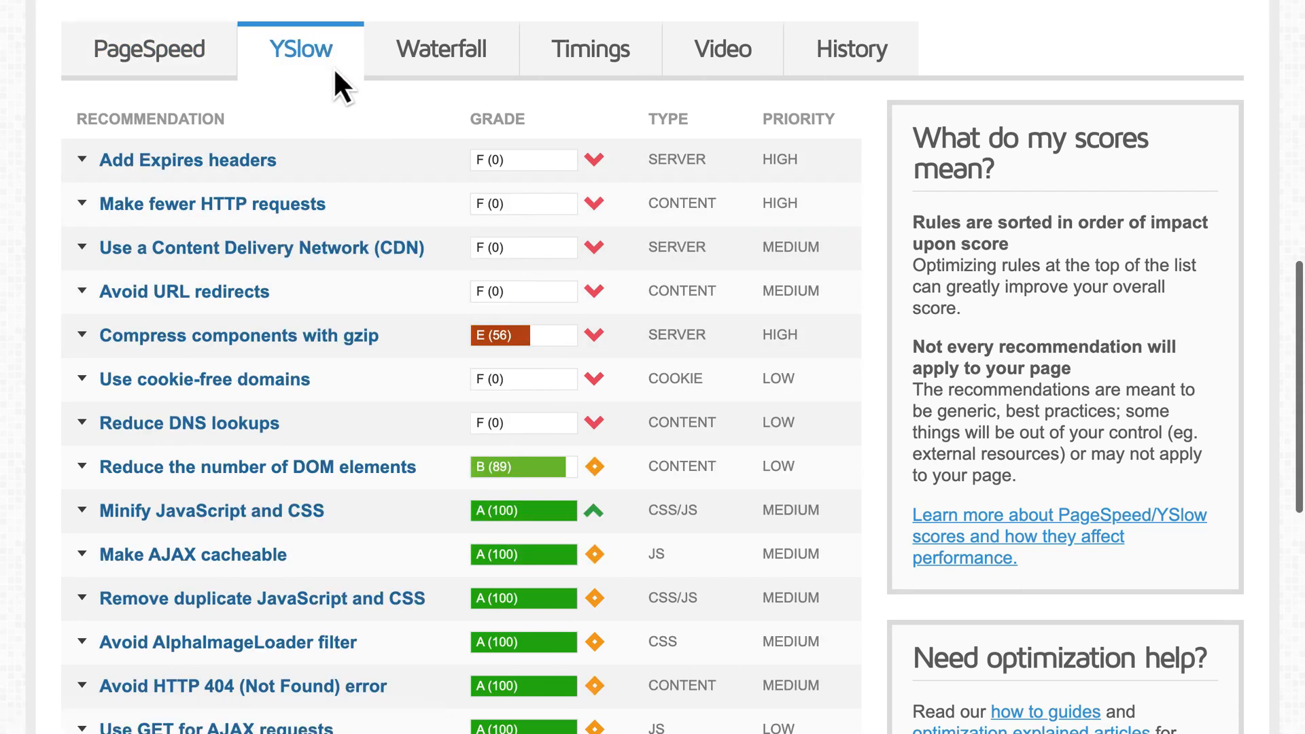
mouse_move(404, 306)
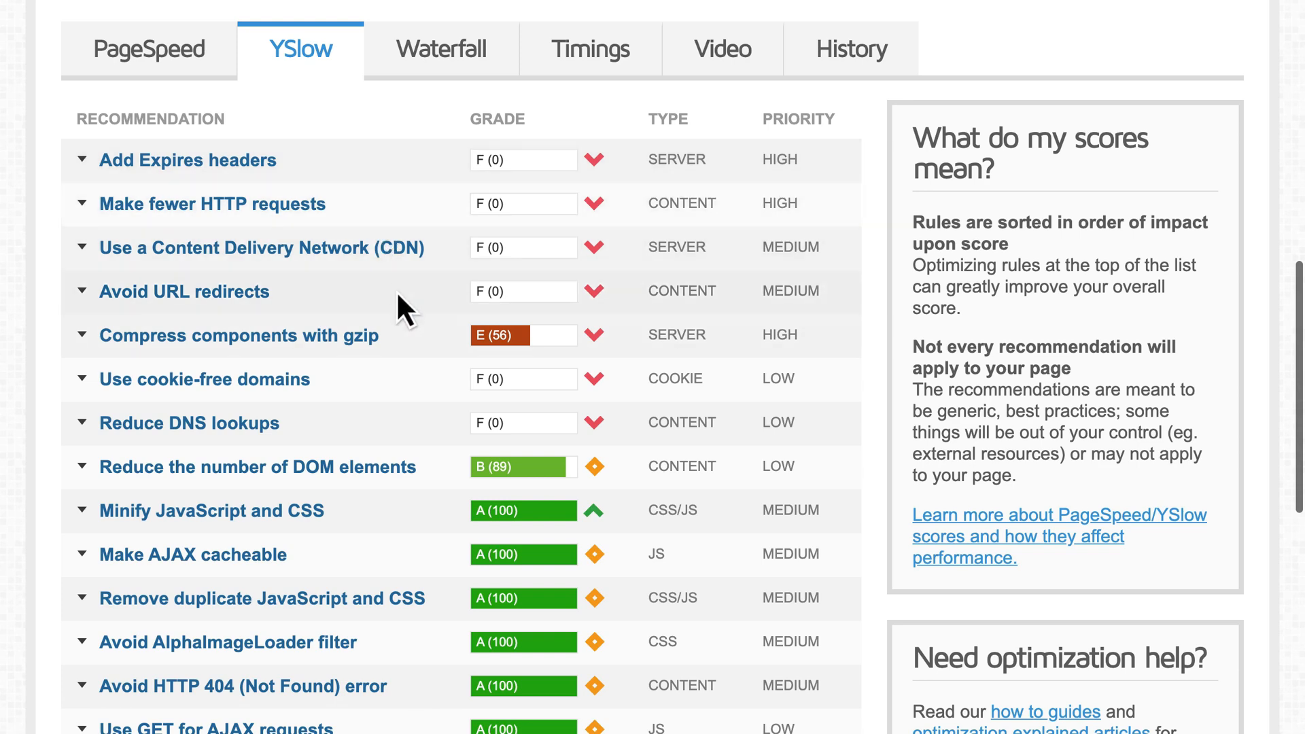
left_click(239, 335)
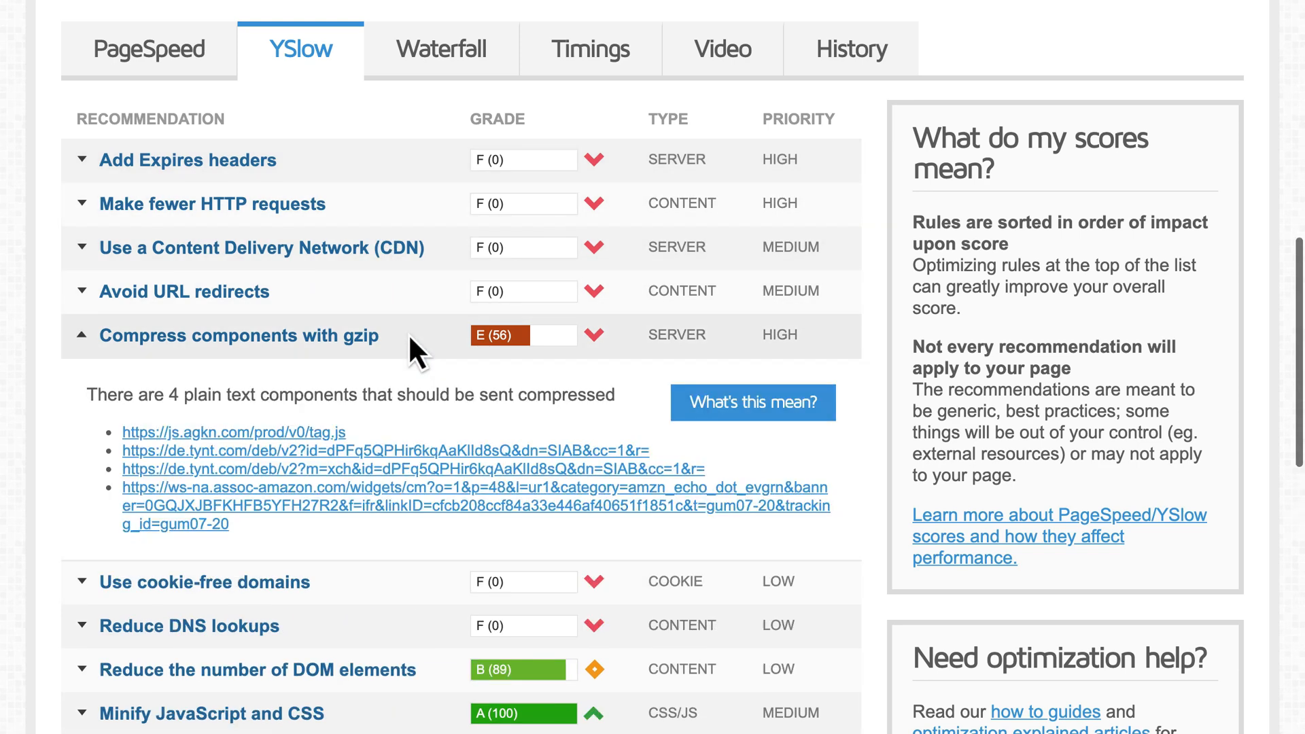
mouse_move(354, 453)
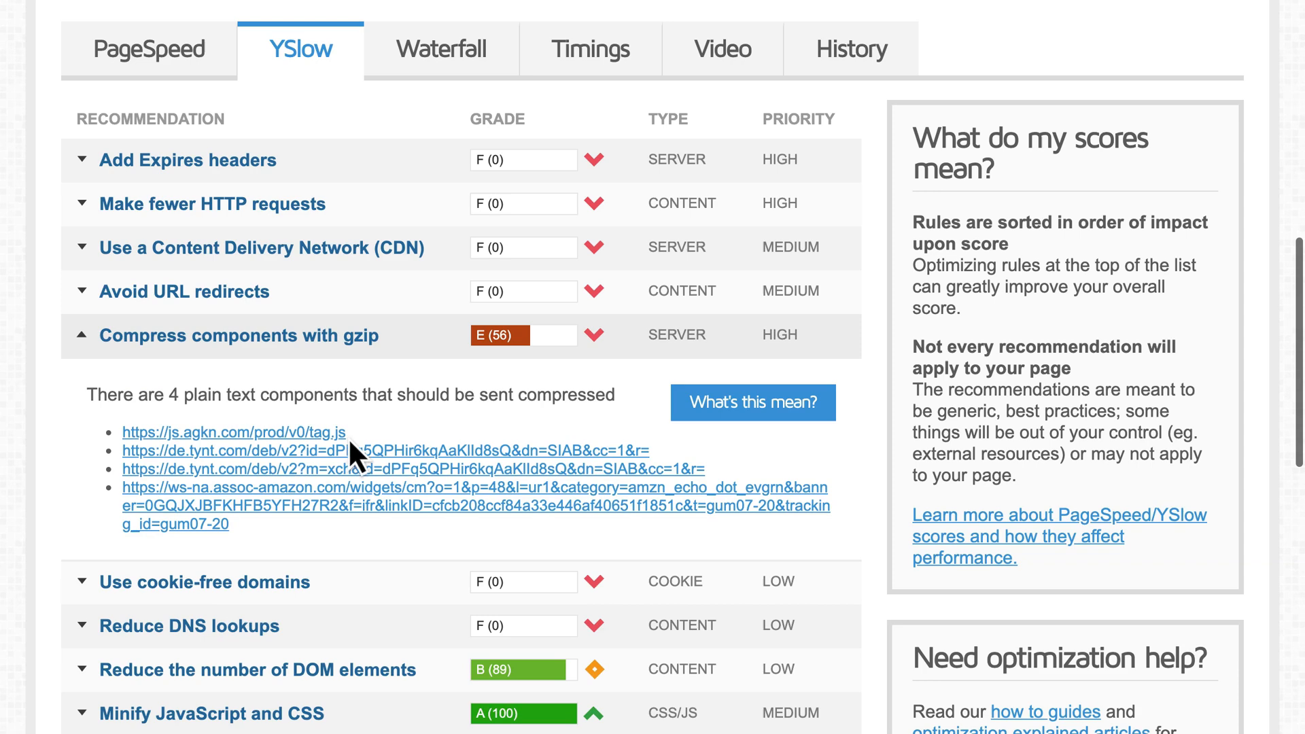
mouse_move(248, 511)
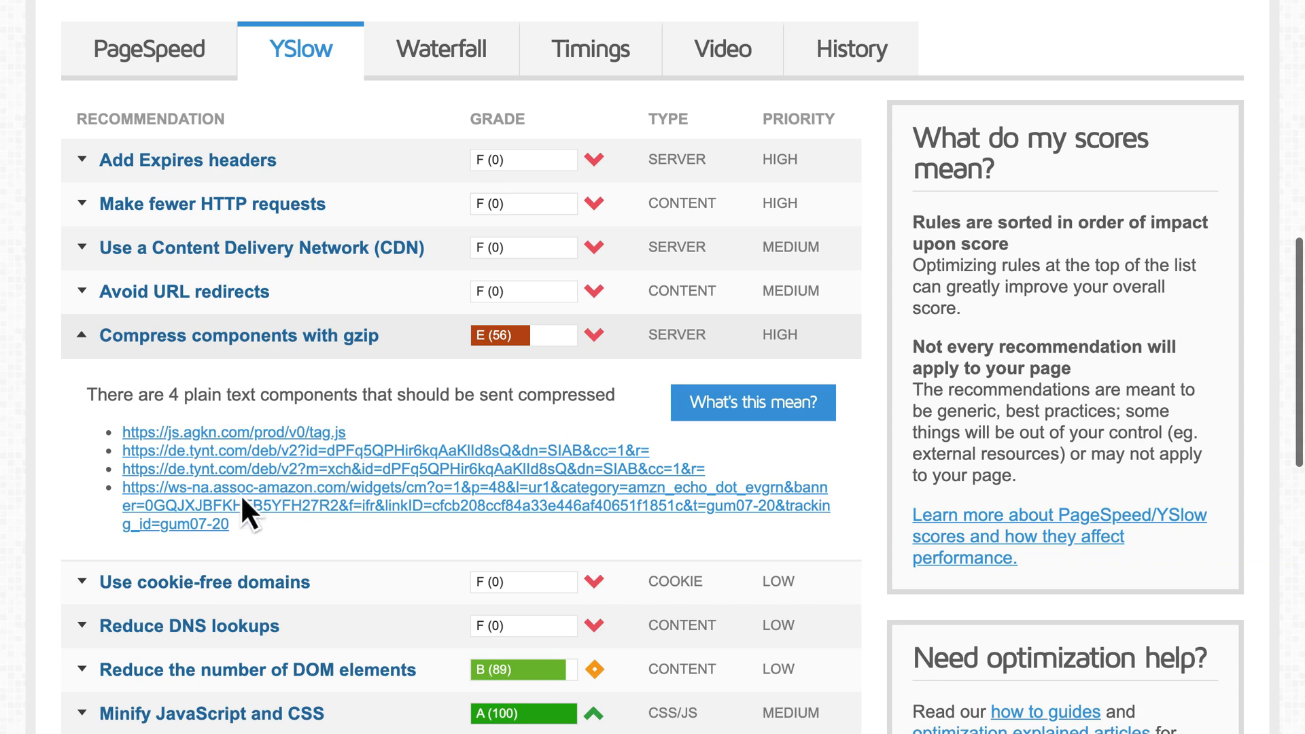
mouse_move(211, 125)
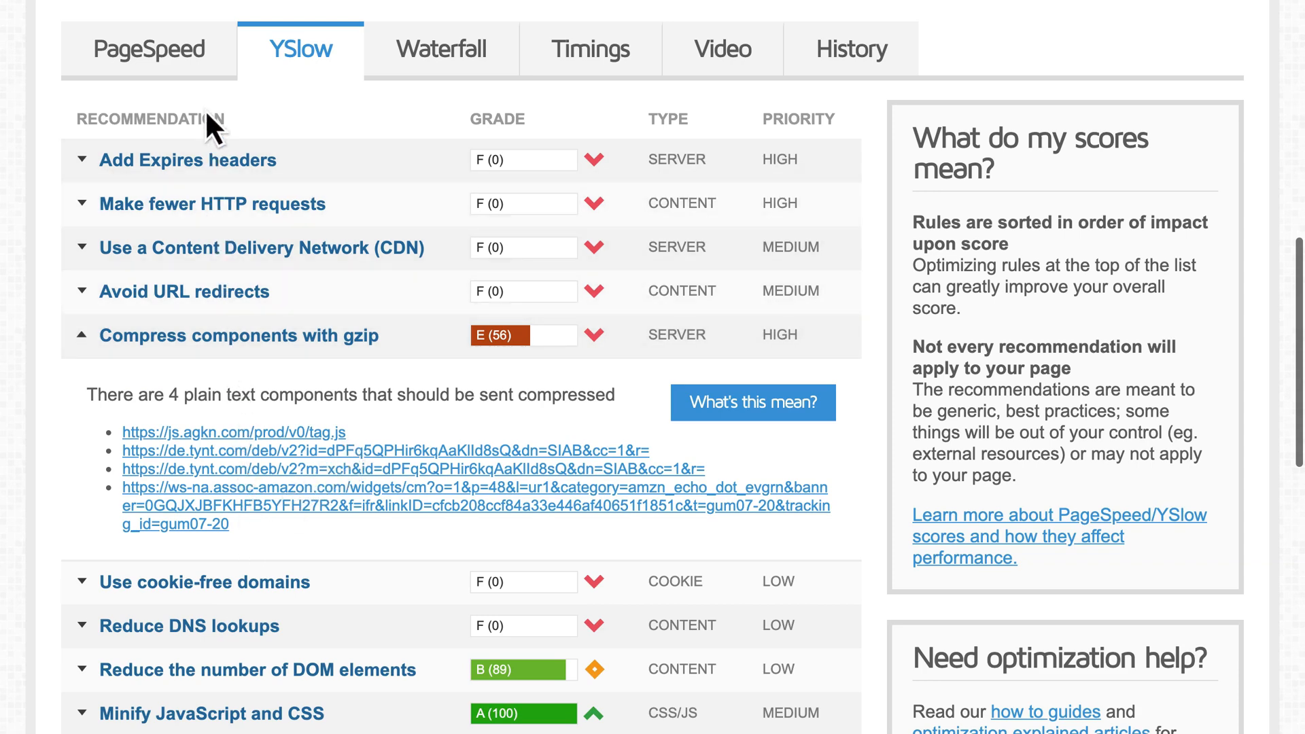
left_click(149, 48)
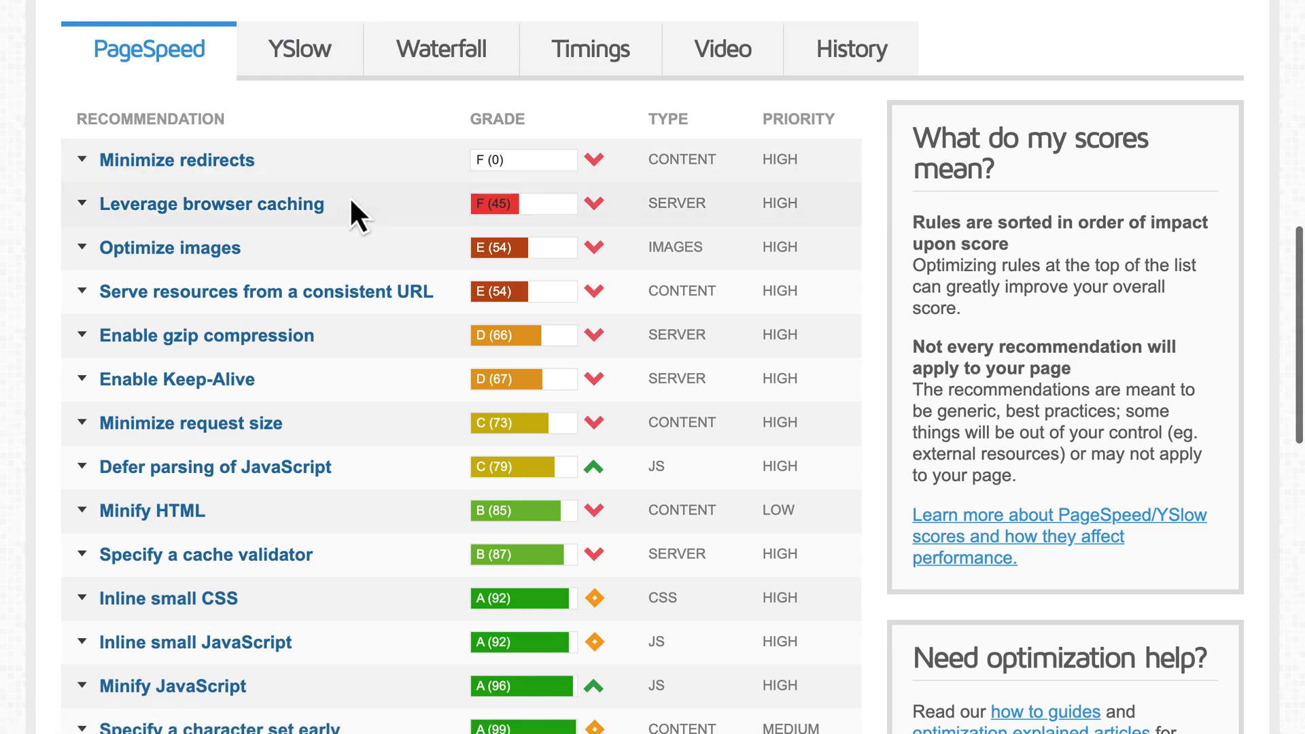
Expand Leverage browser caching to list short-expiry third-party scripts like Google Analytics
left_click(212, 203)
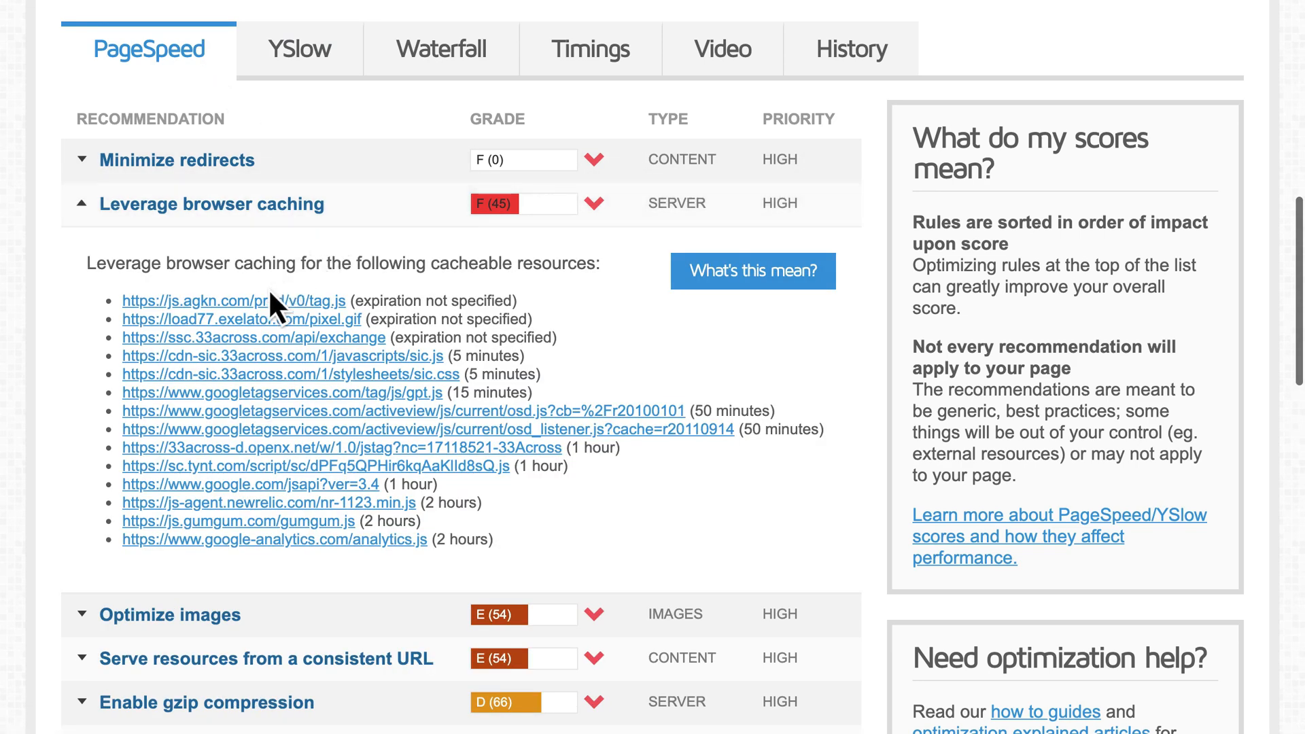
mouse_move(259, 557)
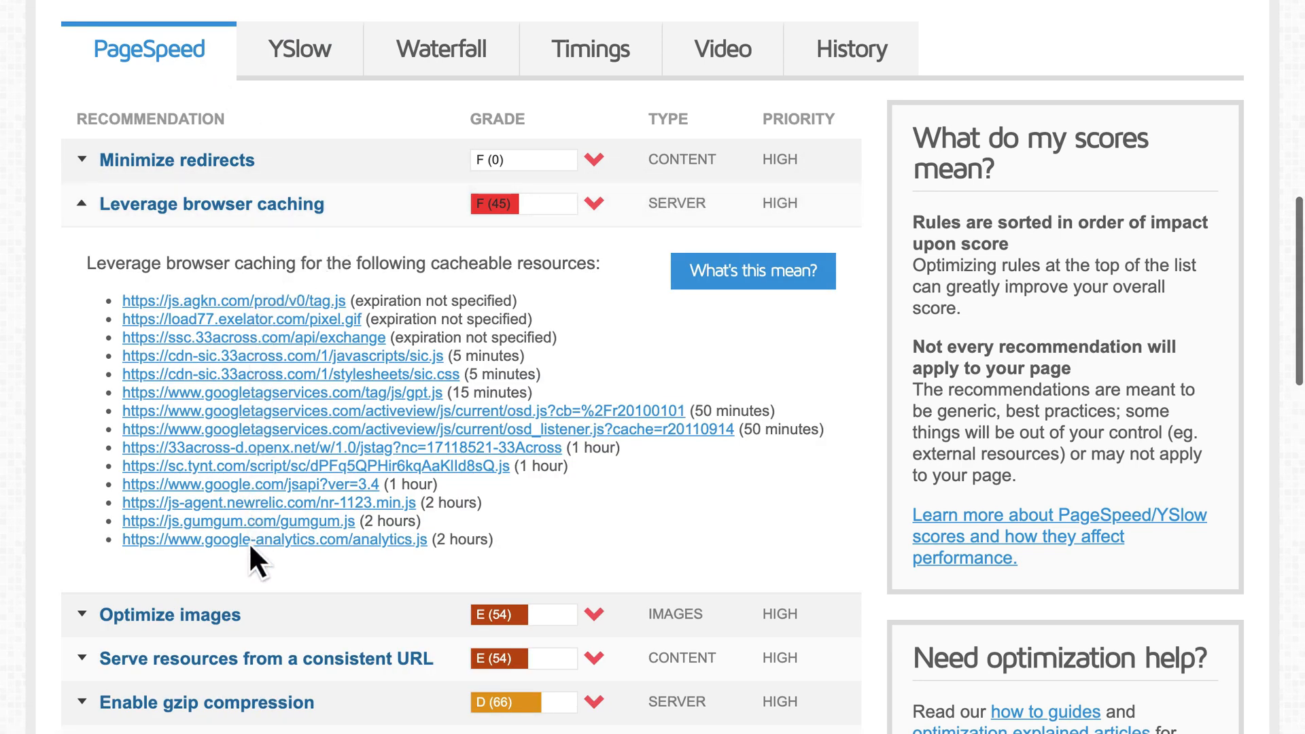
mouse_move(353, 571)
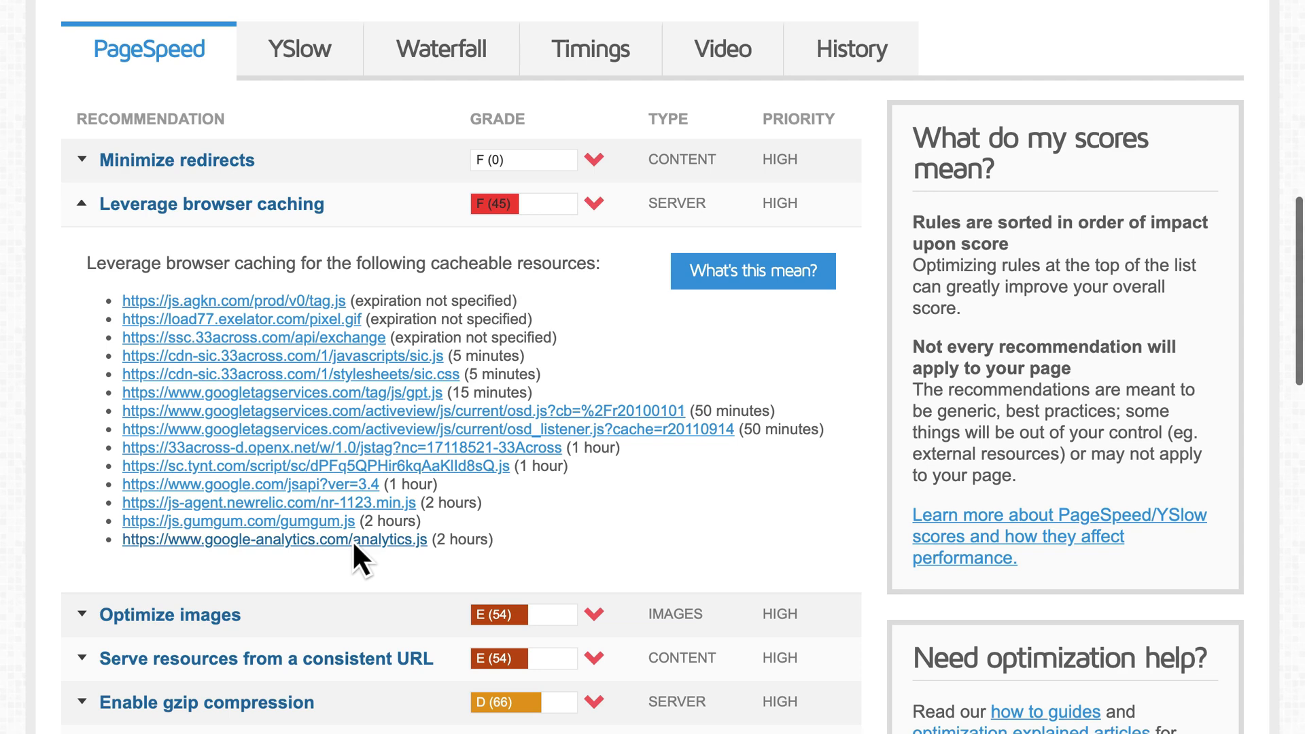
mouse_move(405, 585)
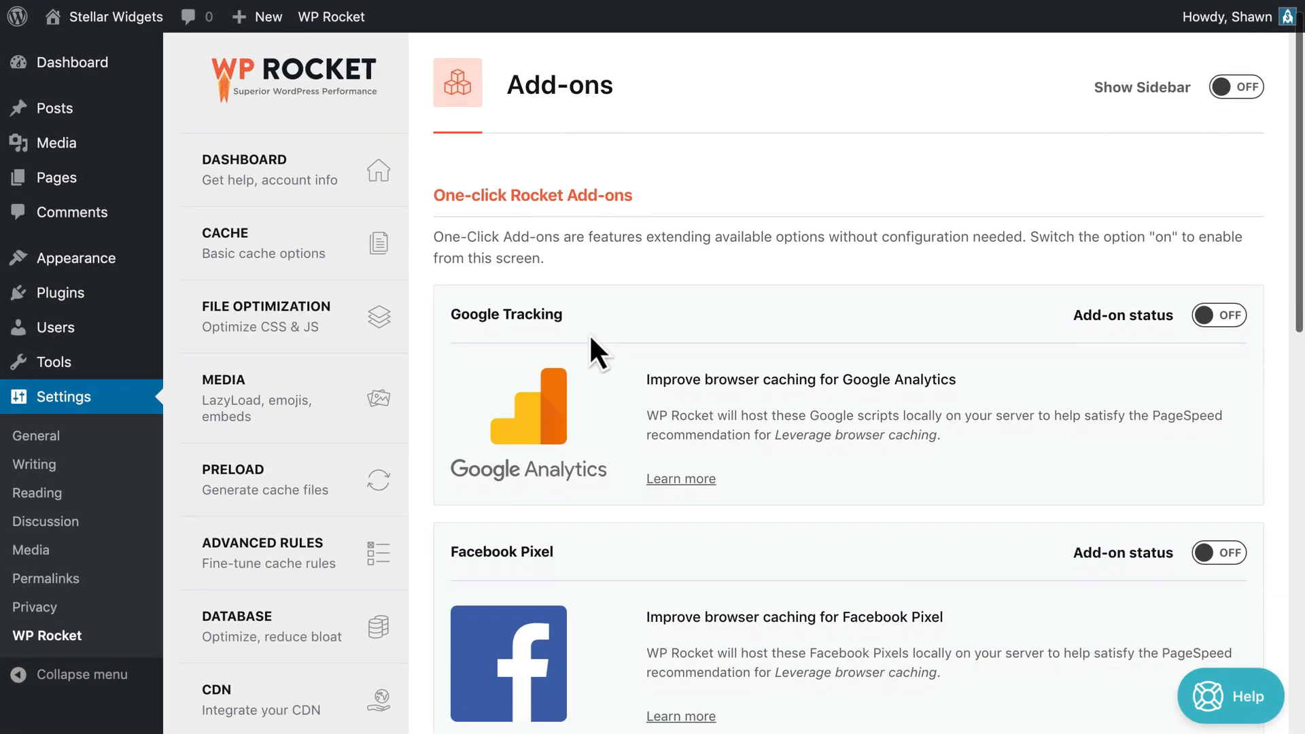
scroll("down", 3)
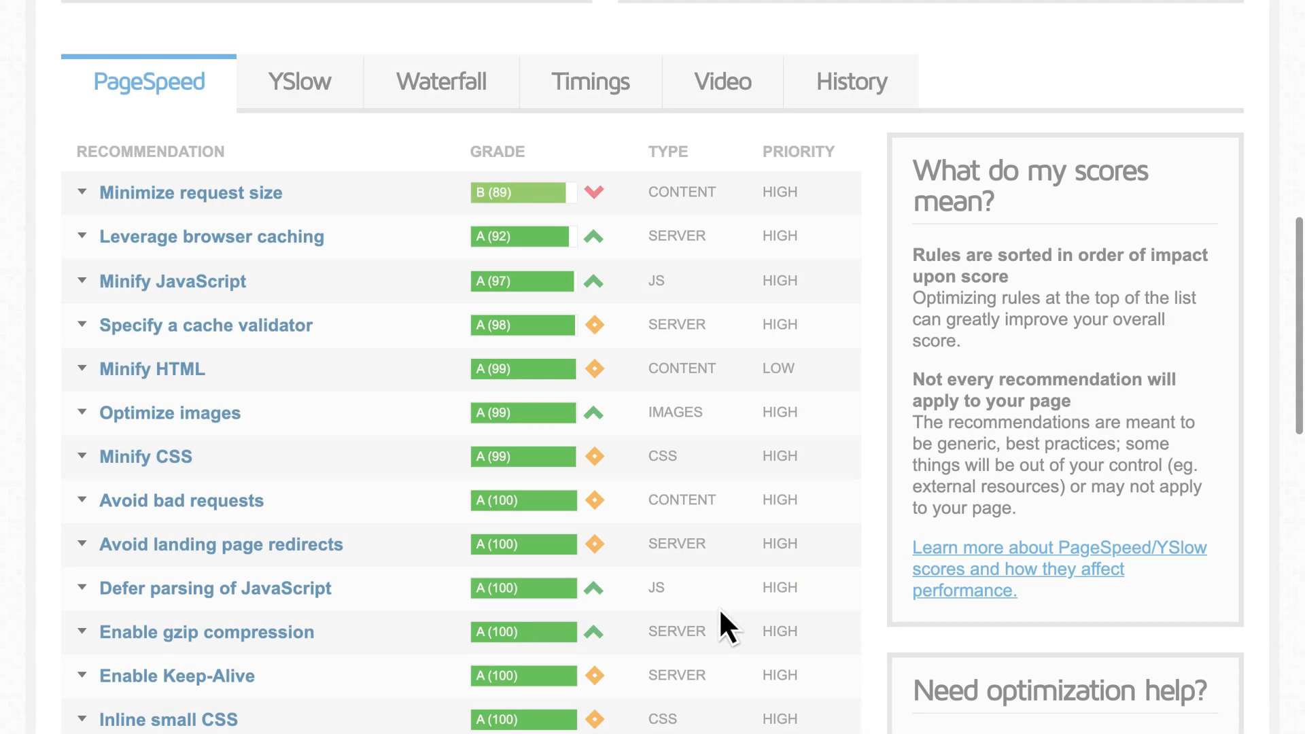
mouse_move(369, 251)
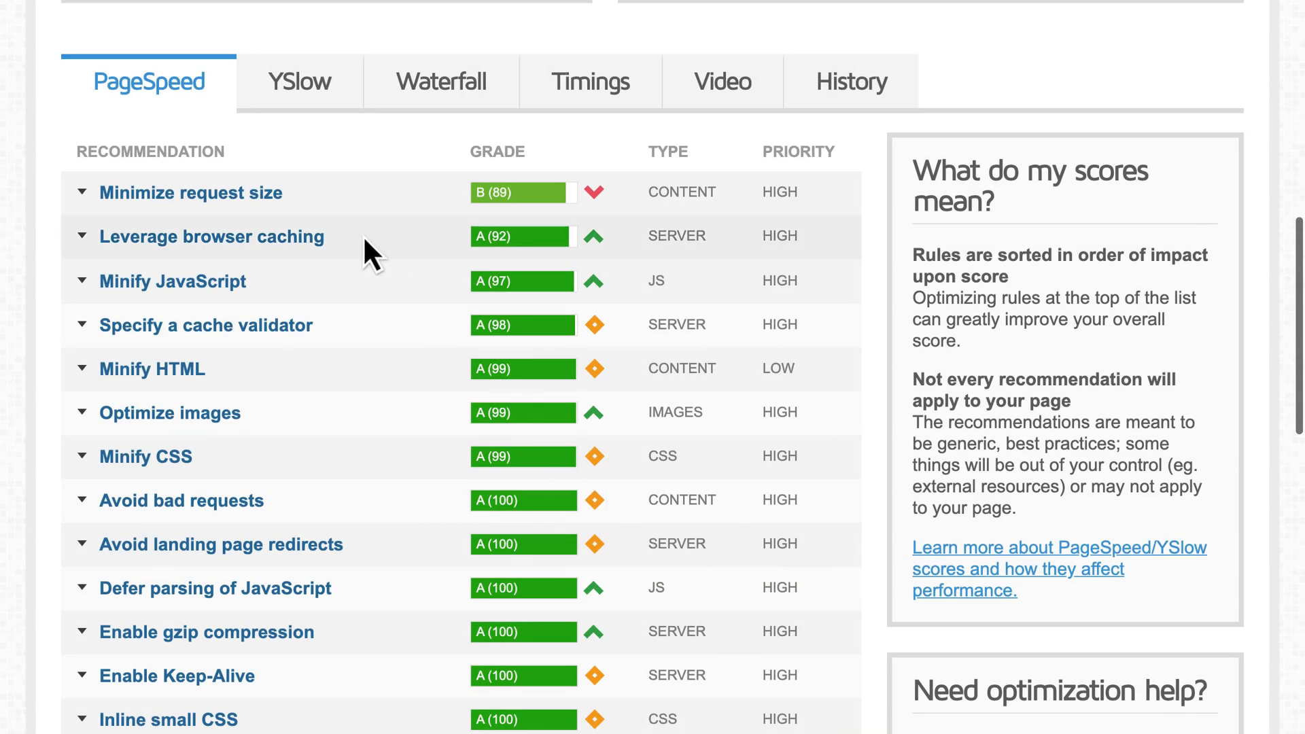
Expand the new report's browser caching item, showing only the Klaviyo forms script and ga.js
left_click(211, 236)
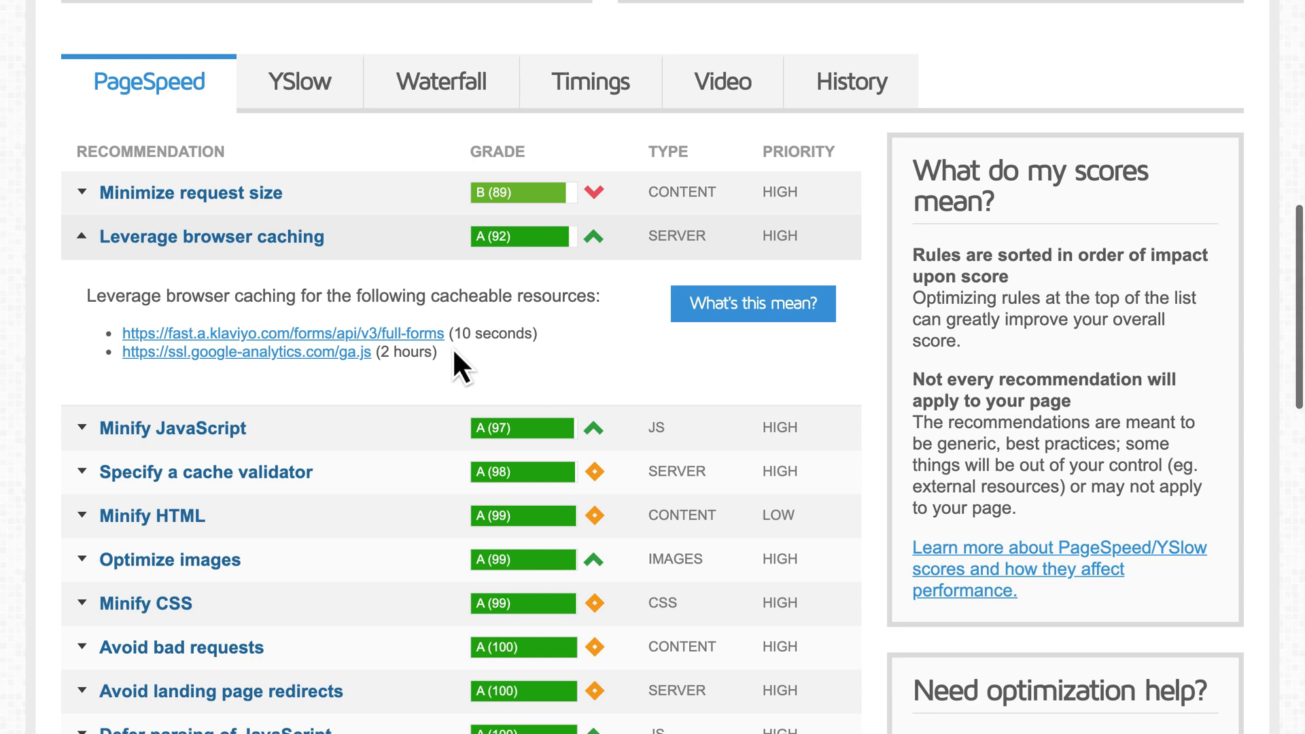
mouse_move(108, 329)
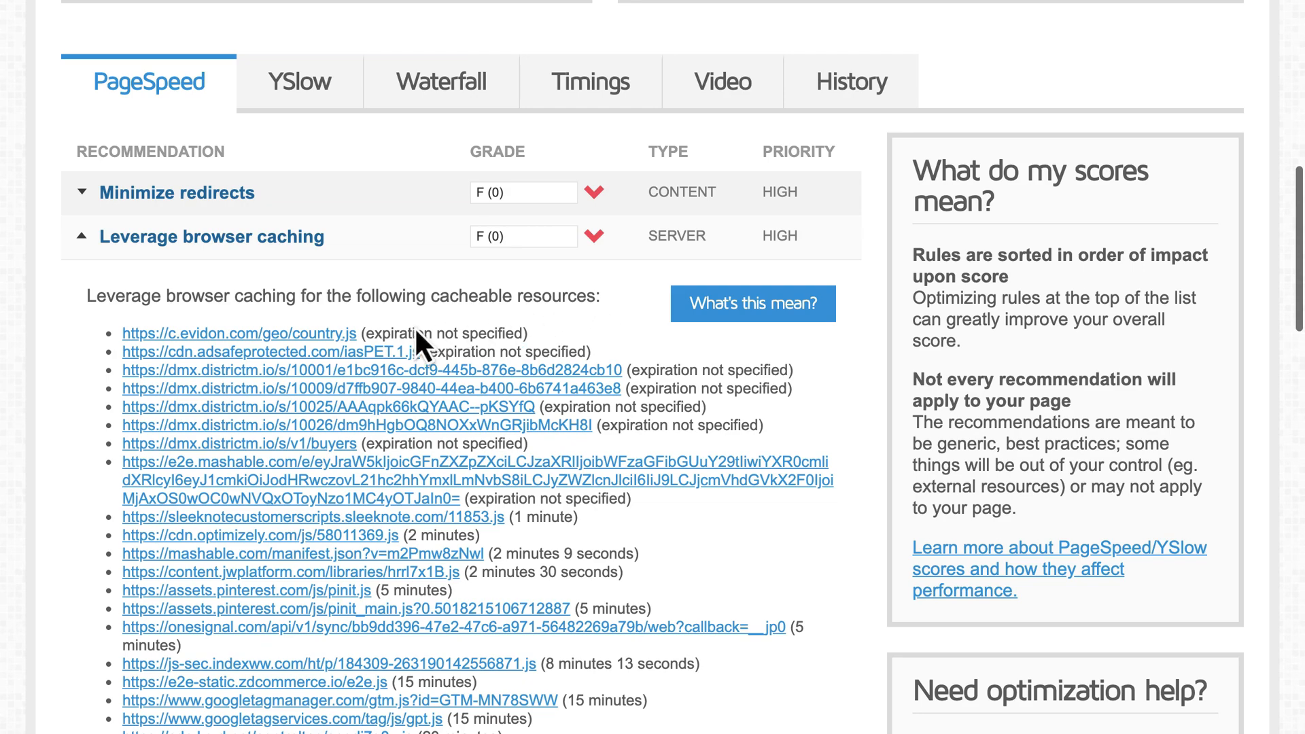
mouse_move(333, 458)
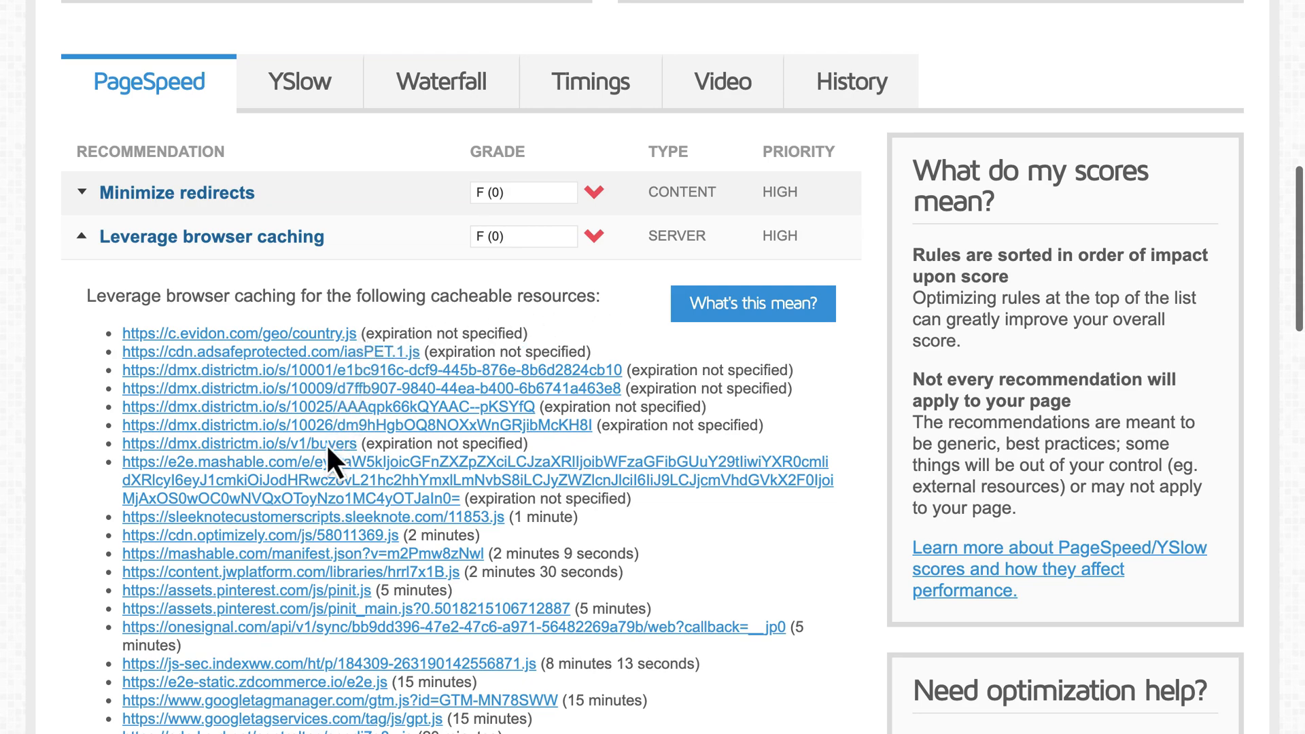
Scroll up to mashable.com's scores: PageSpeed F (29%), YSlow E (50%), 12.1s, 468 requests
scroll("up", 3)
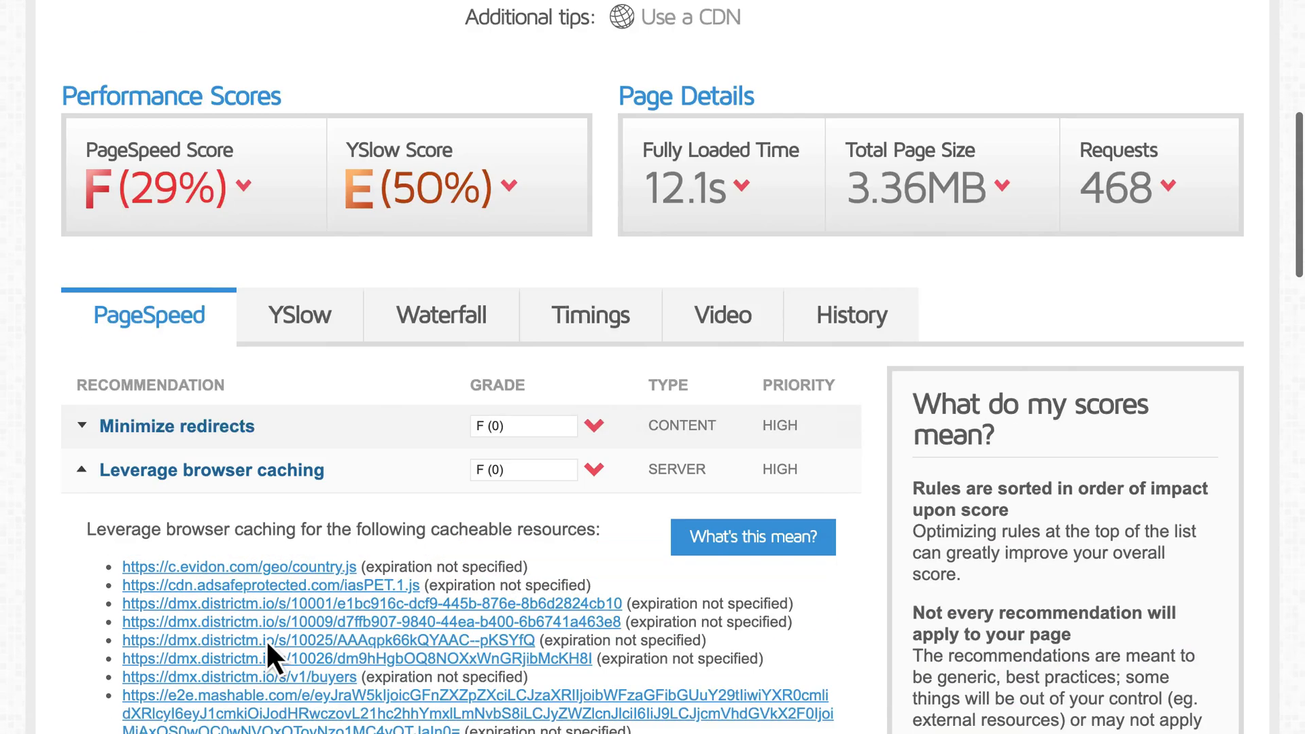
scroll("up", 3)
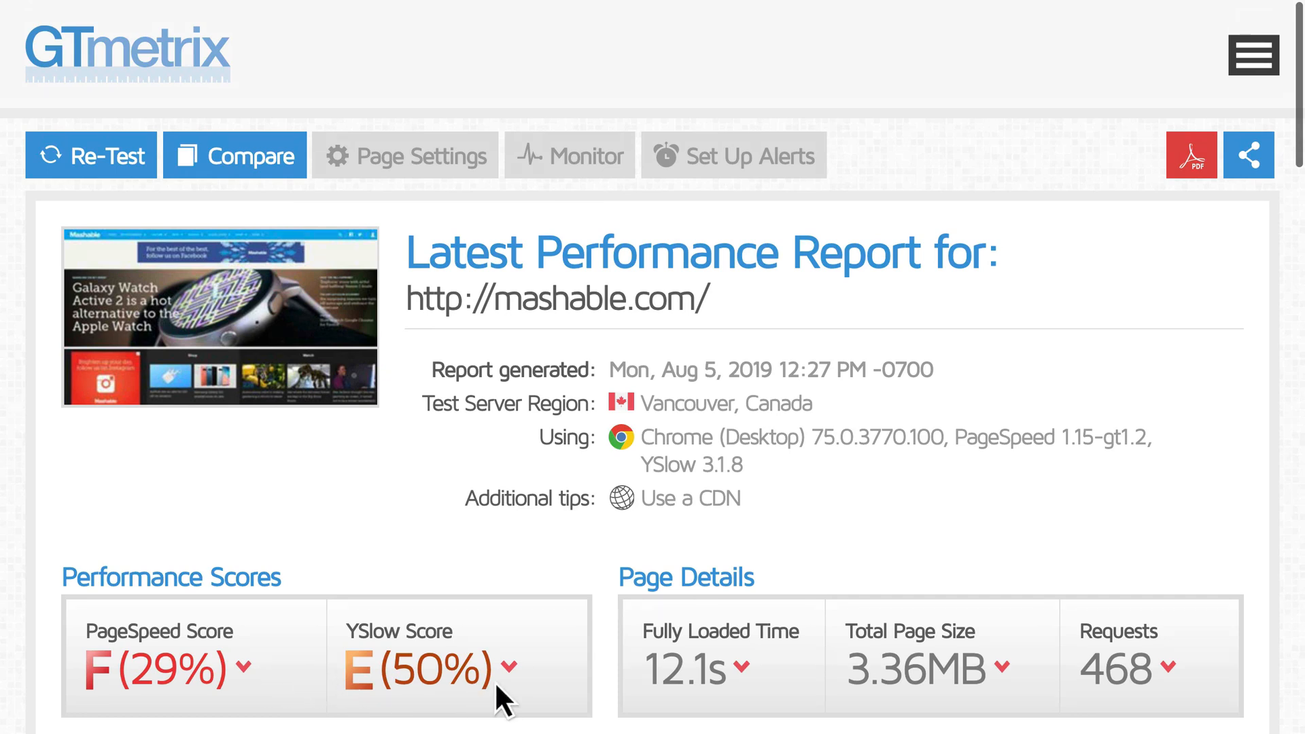
mouse_move(723, 712)
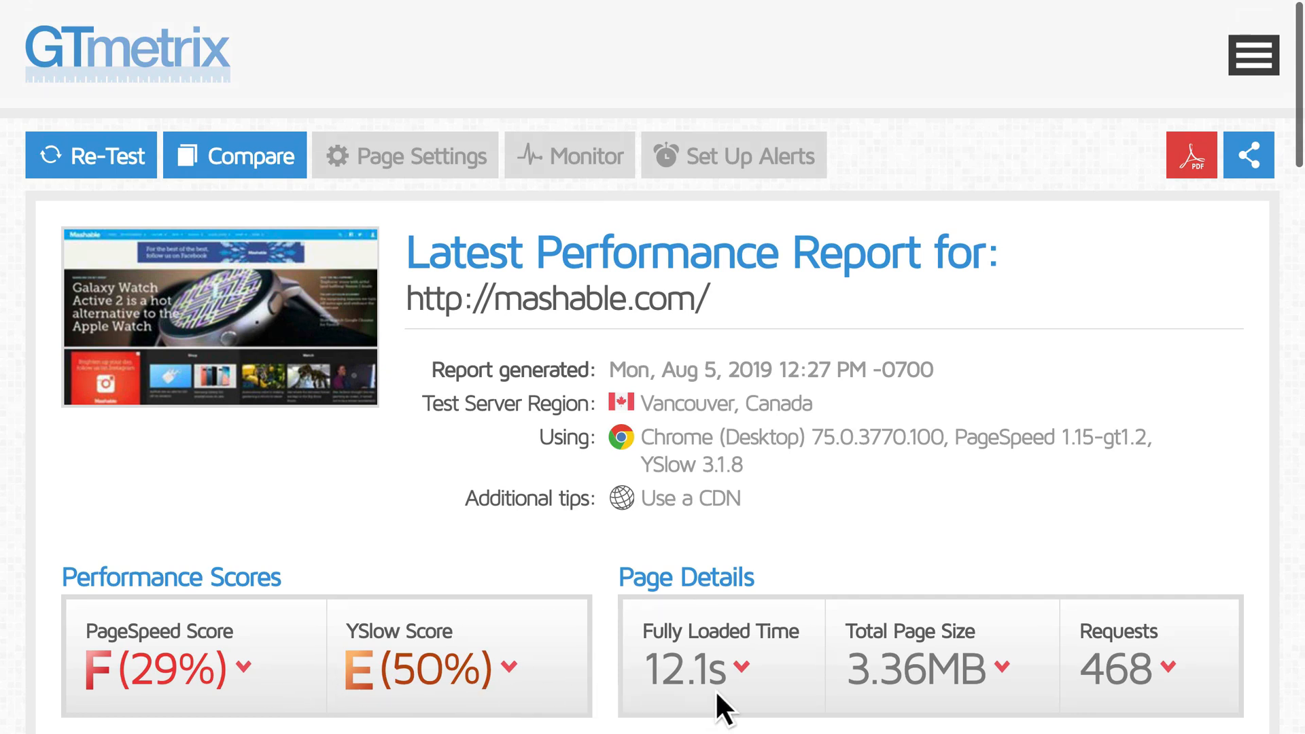
mouse_move(961, 707)
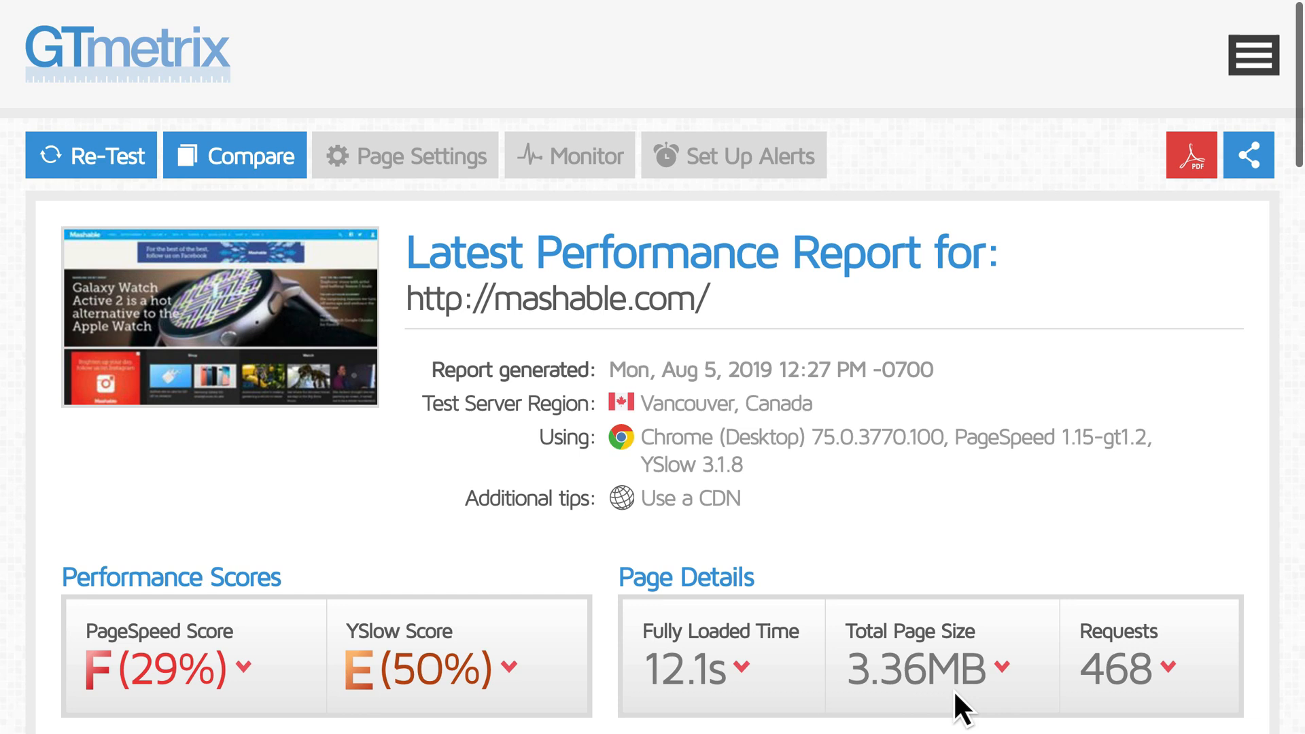
mouse_move(1094, 708)
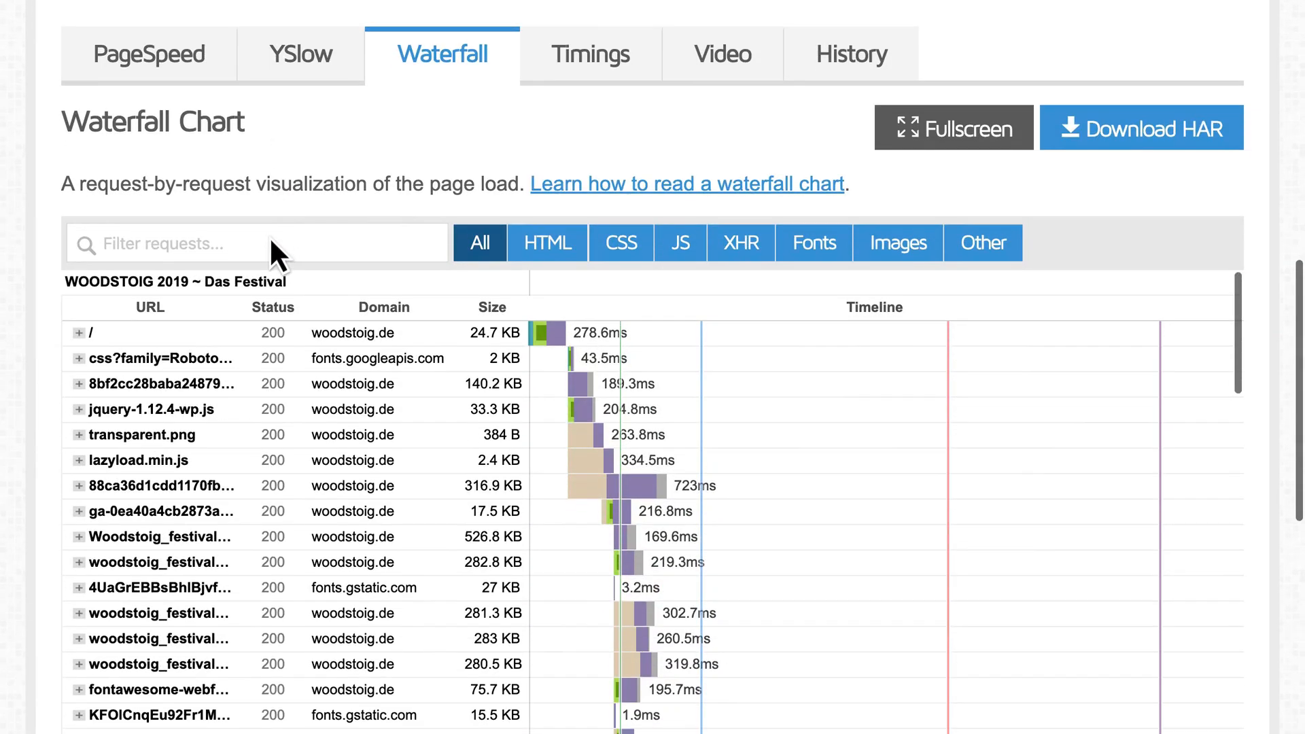
Filter the WOODSTOIG waterfall by 'Facebook' and review the facebook.com requests
type("Facebook")
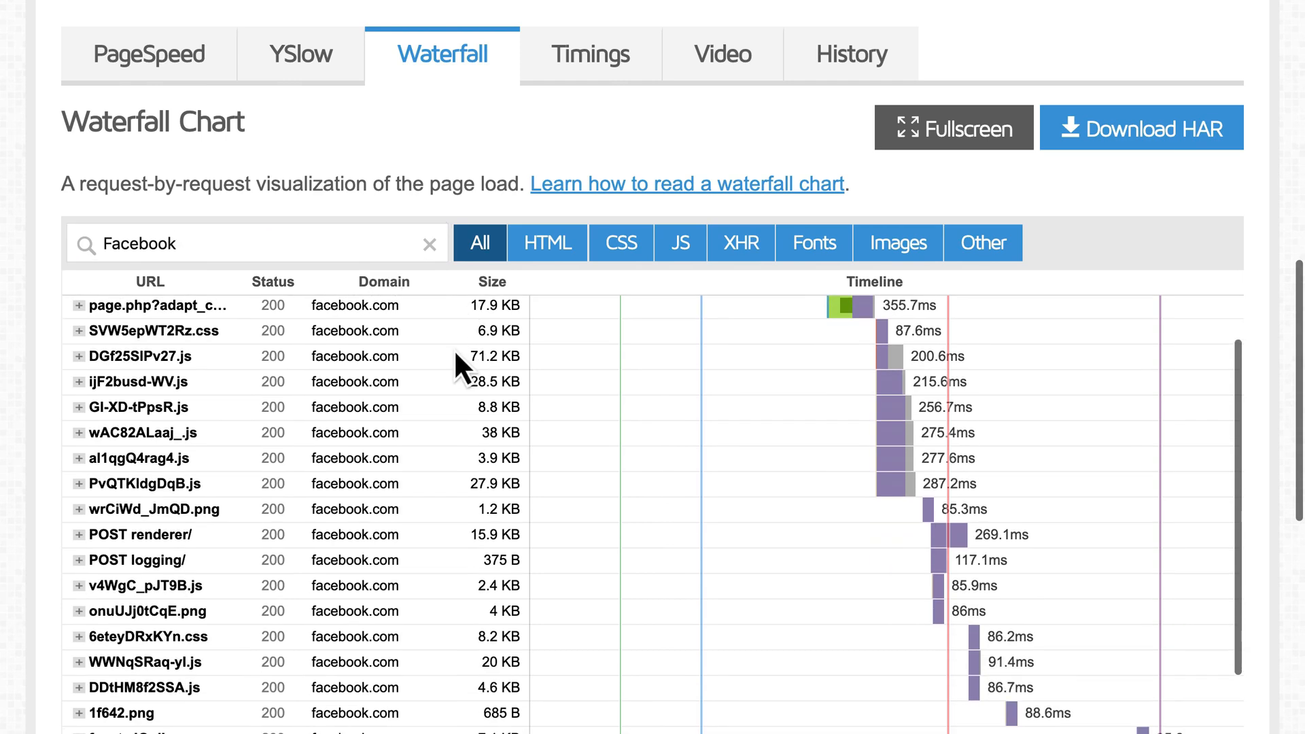
scroll("down", 3)
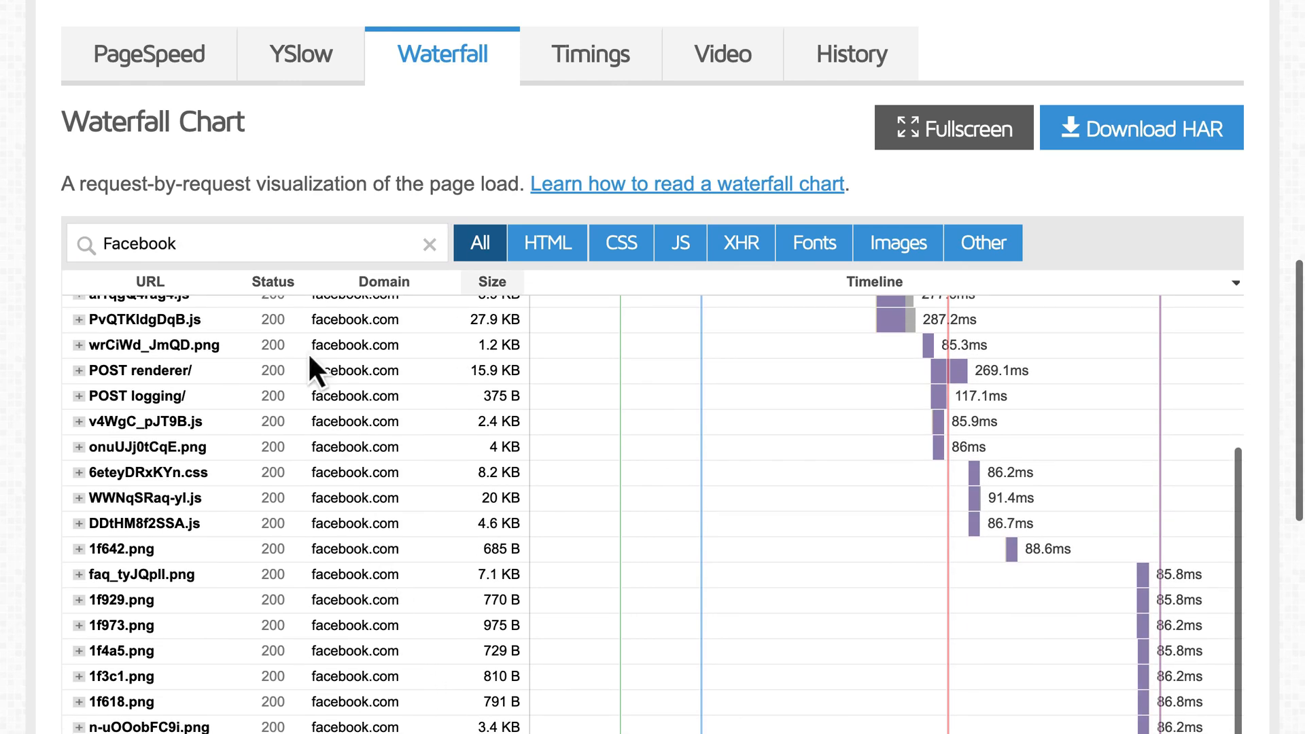
left_click(148, 54)
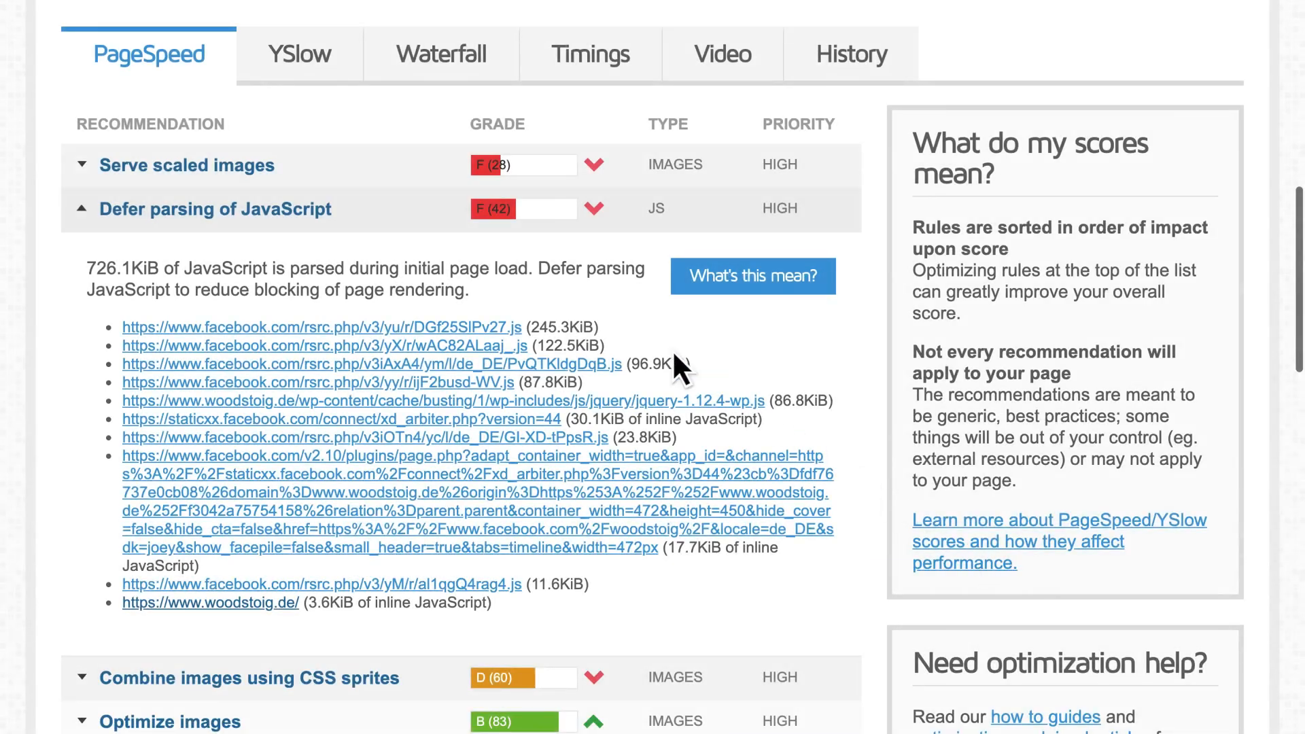
Expand mashable.com's Leverage browser caching item listing ad, Pinterest and Google tag scripts
left_click(188, 165)
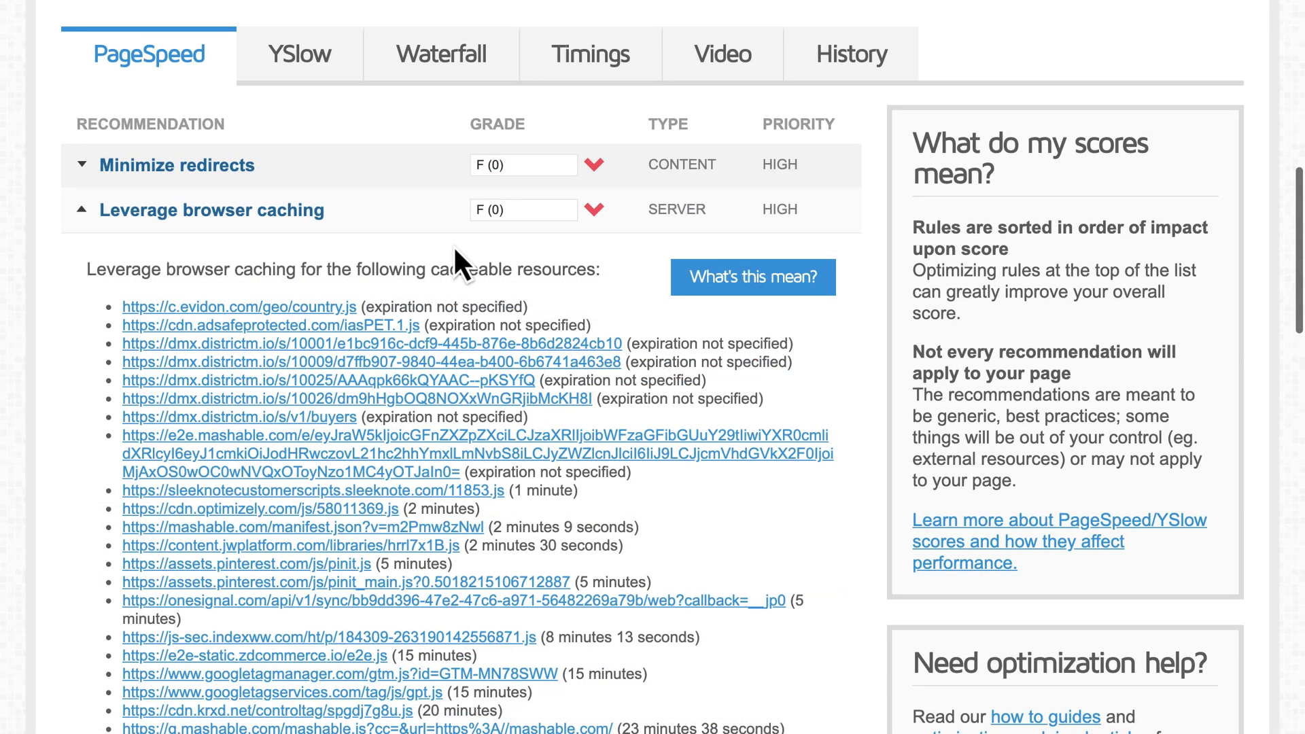
mouse_move(364, 184)
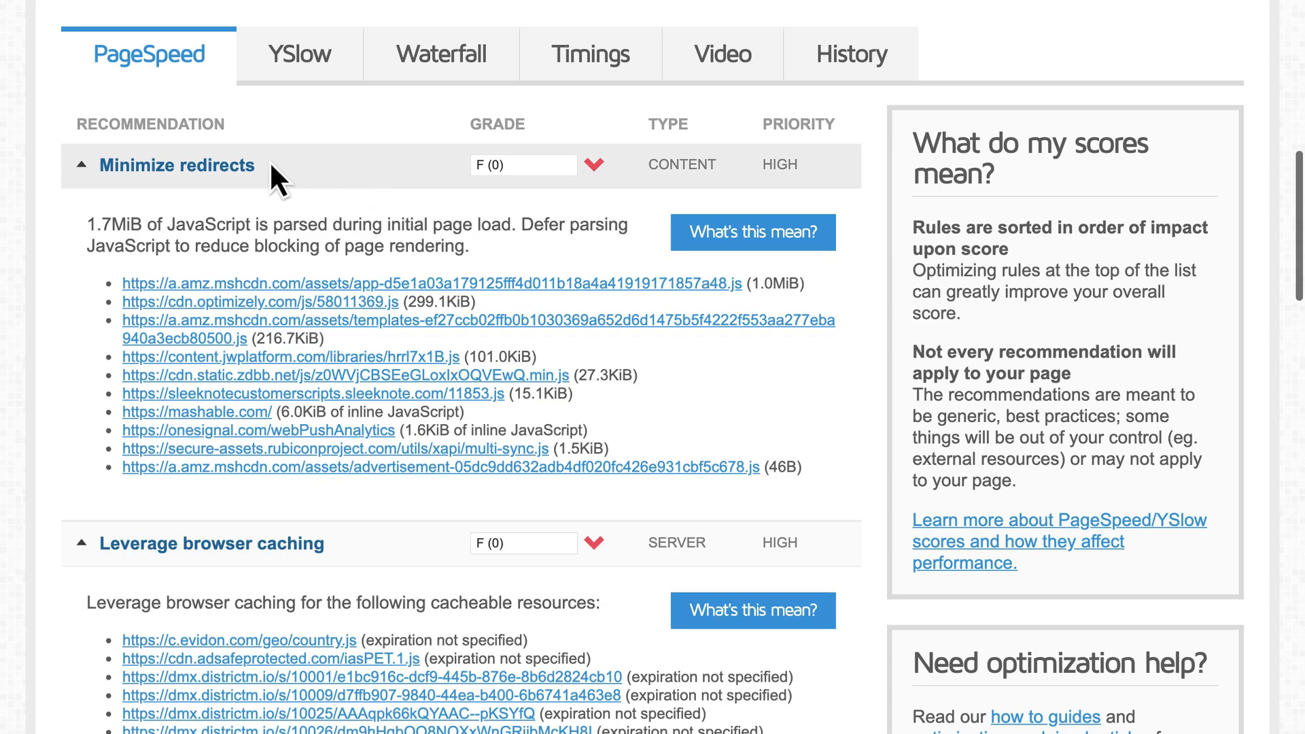
mouse_move(312, 297)
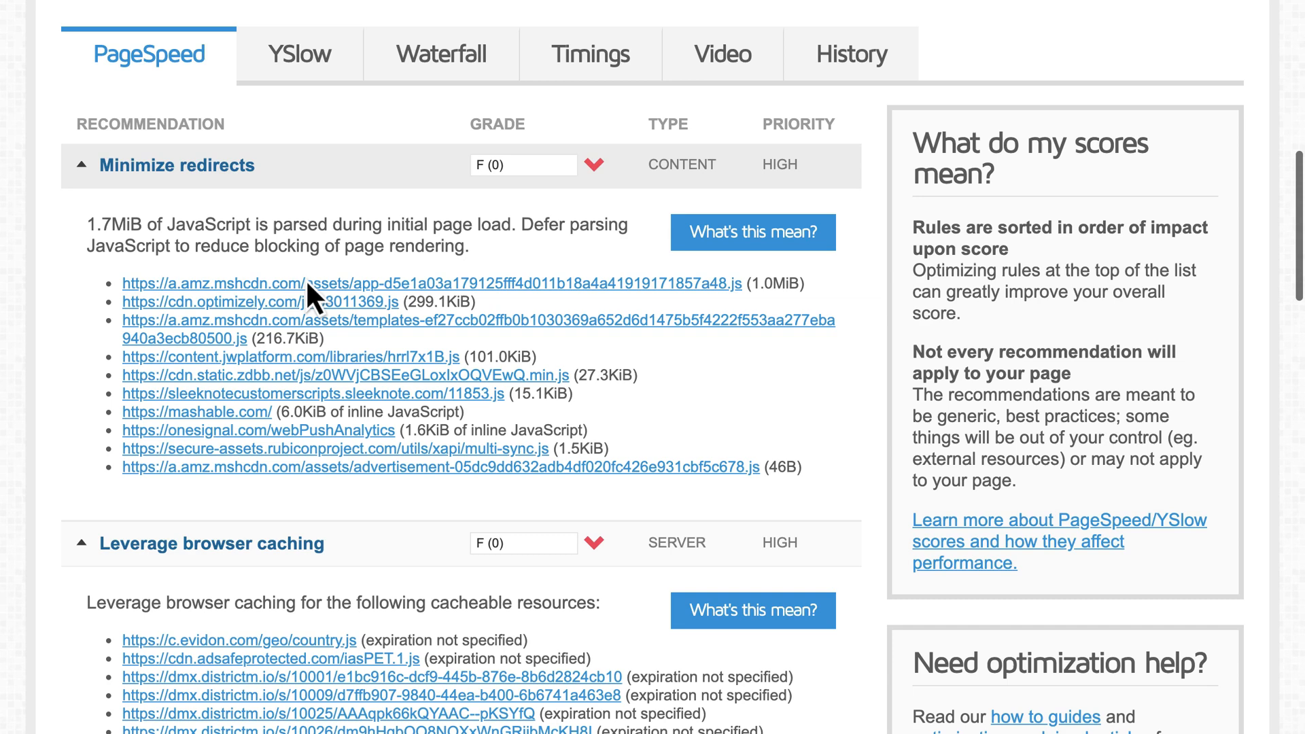
mouse_move(321, 449)
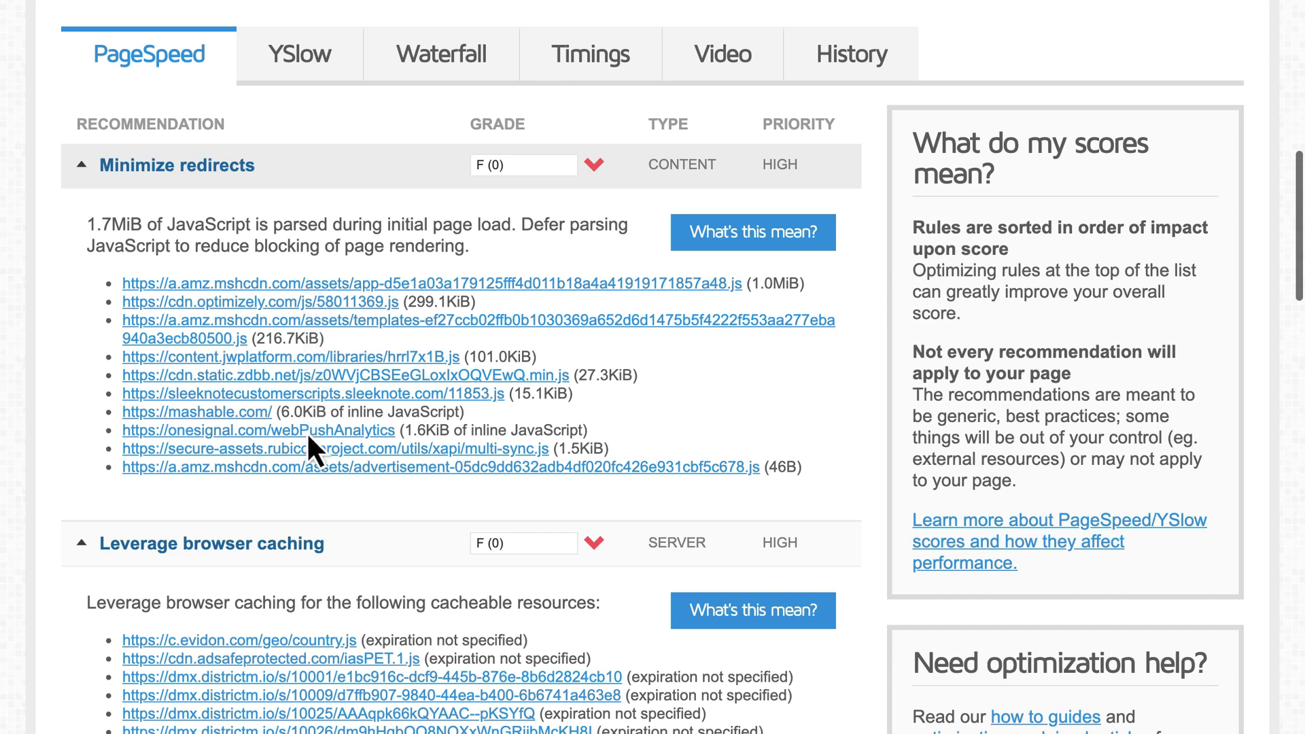
mouse_move(325, 503)
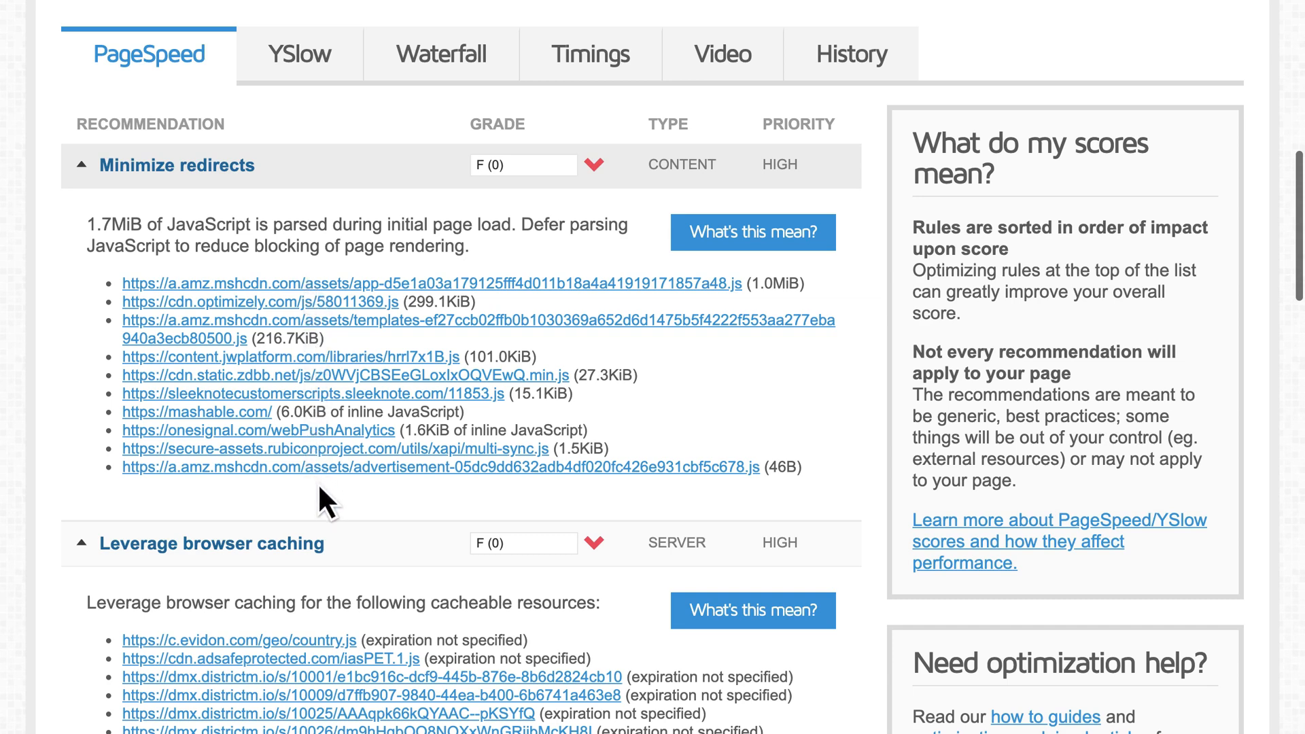
mouse_move(770, 501)
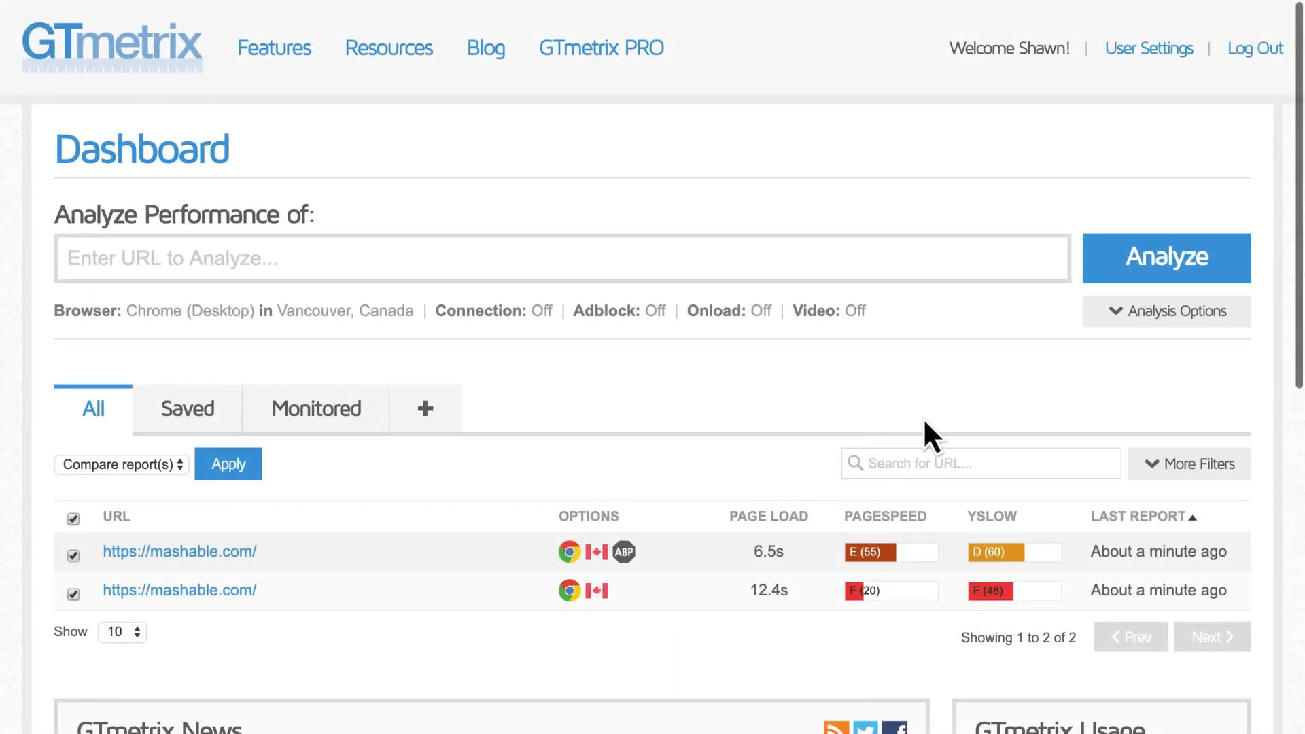
Turn Adblock Plus on in Analysis Options and select both mashable.com reports
left_click(1164, 310)
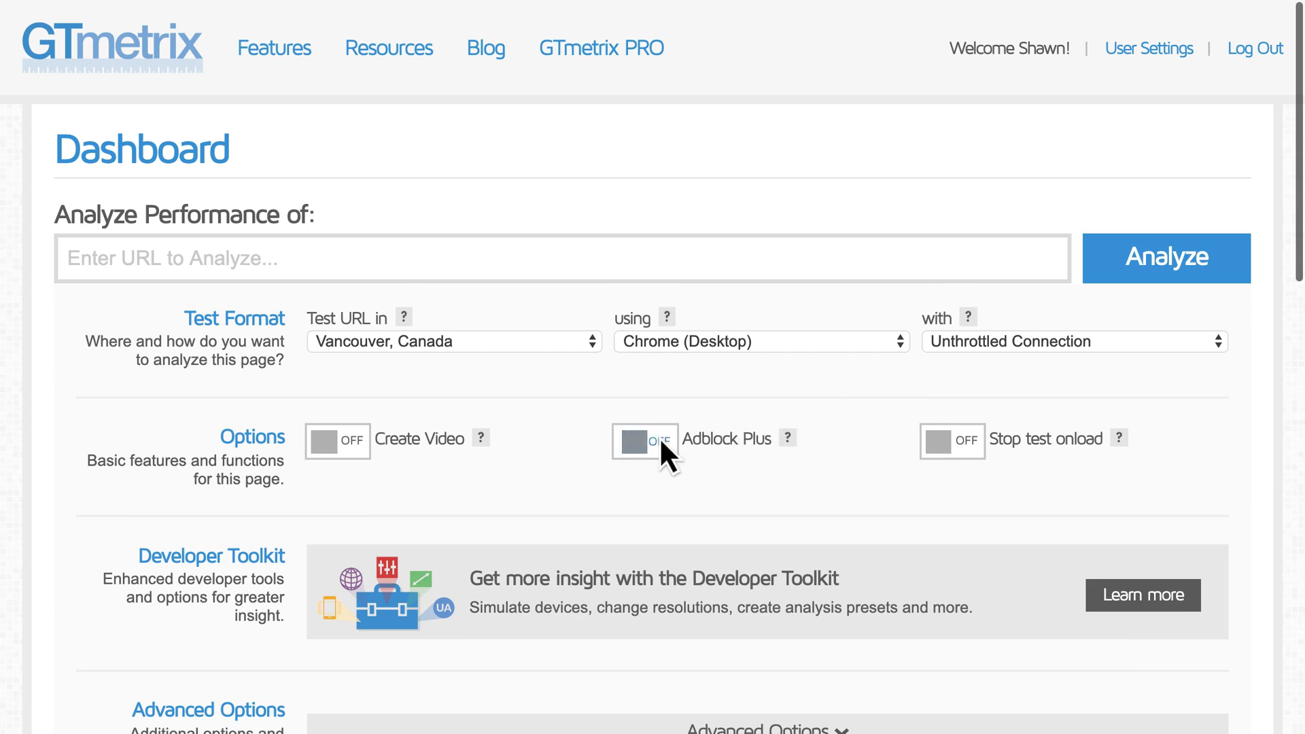
left_click(645, 440)
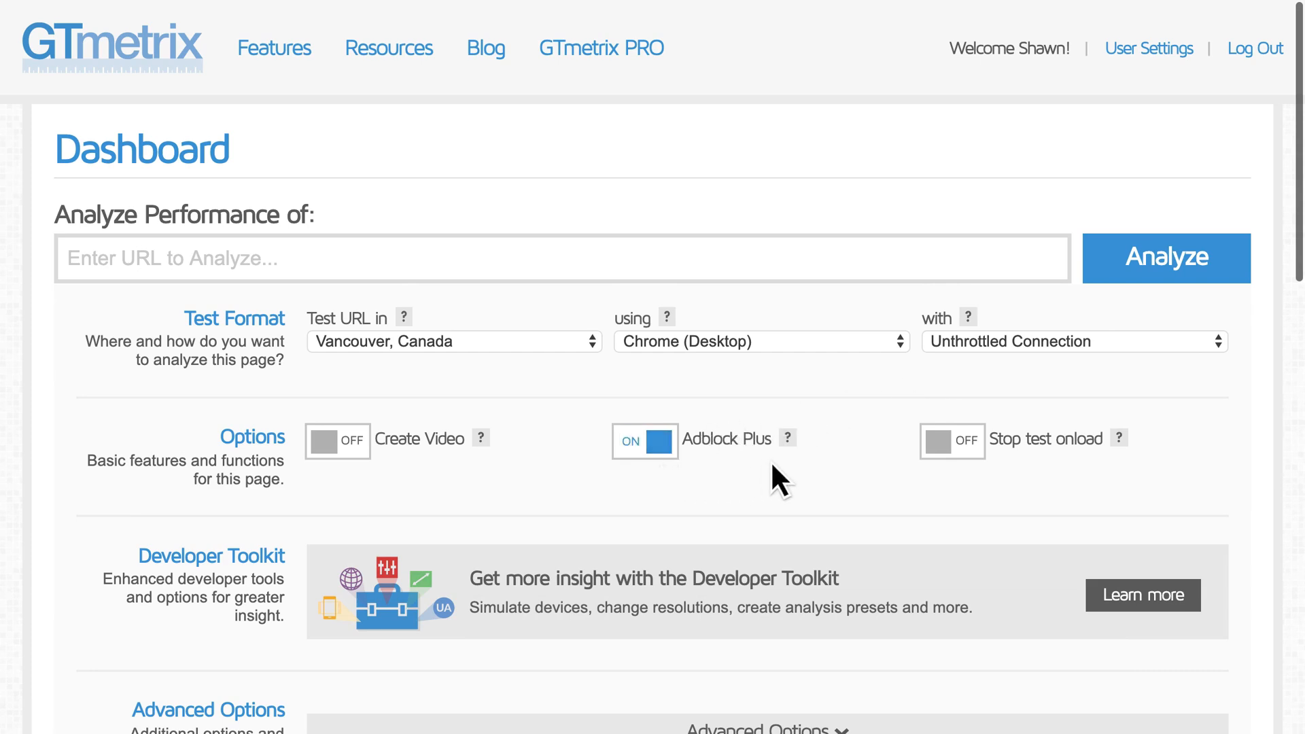
scroll("down", 3)
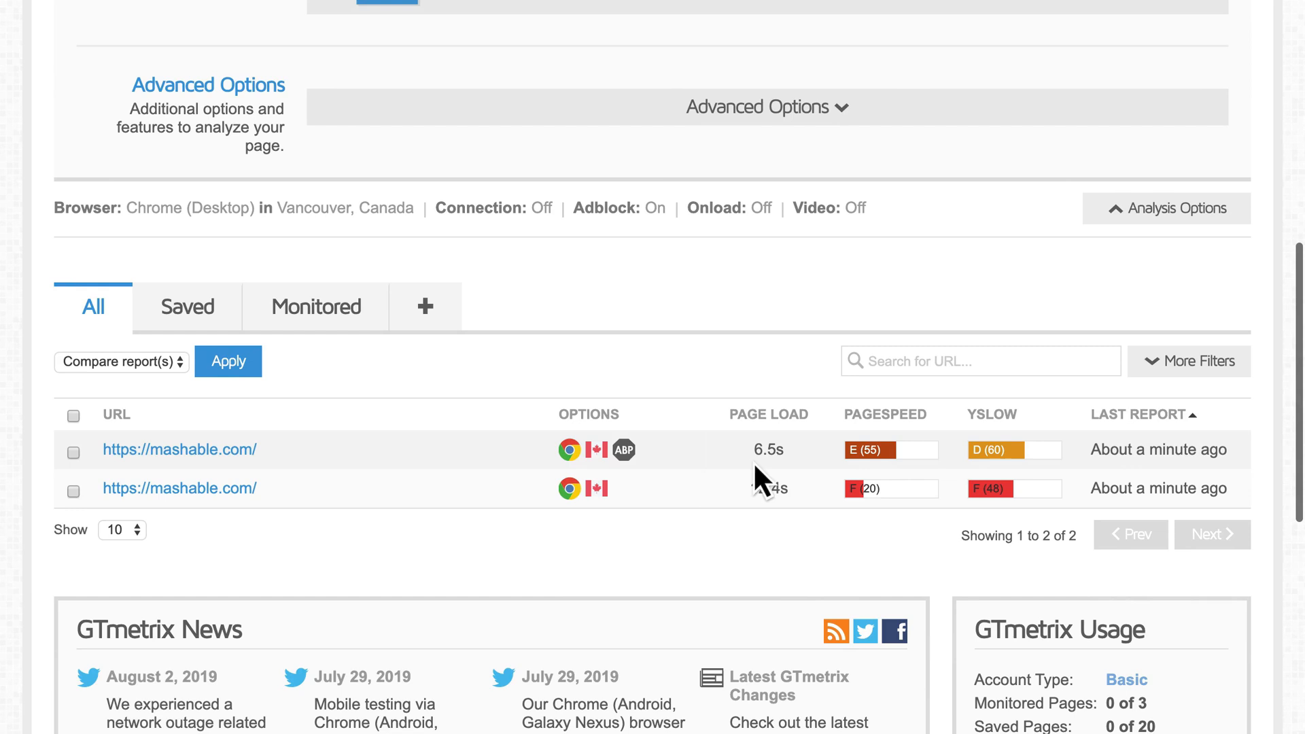
mouse_move(279, 470)
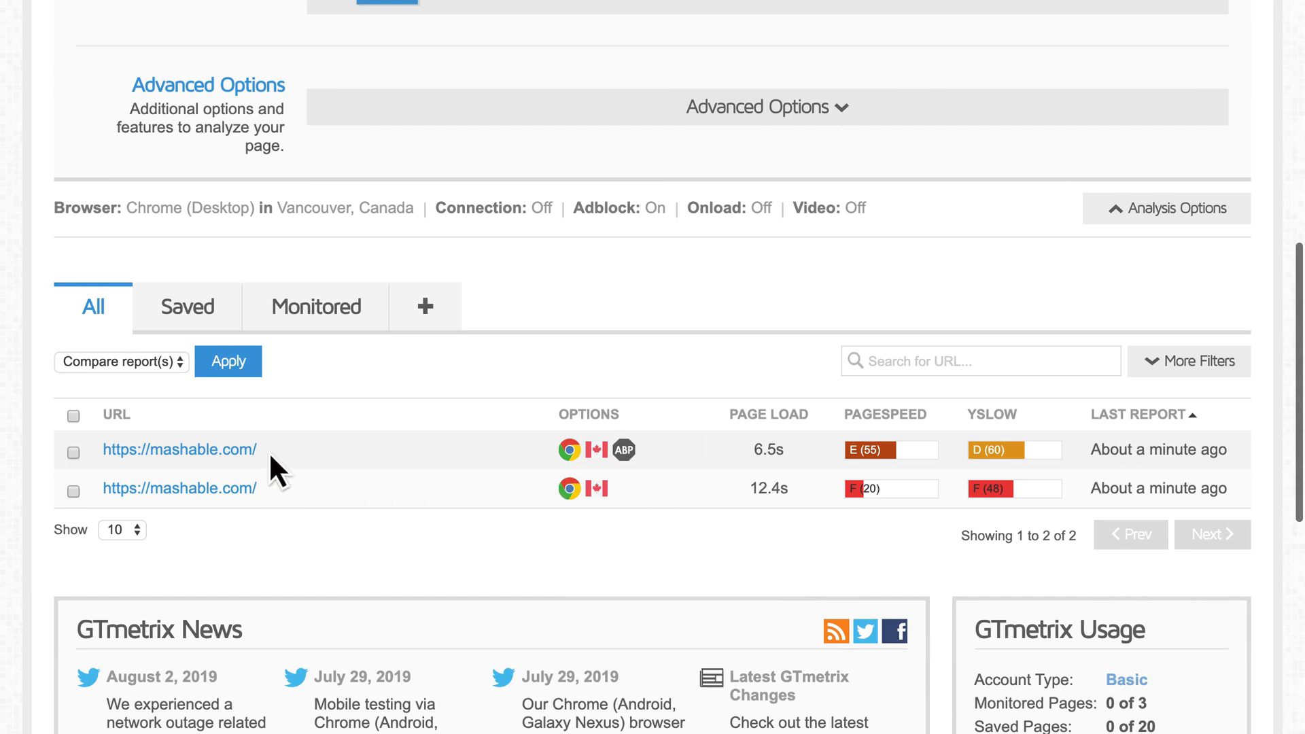
left_click(73, 415)
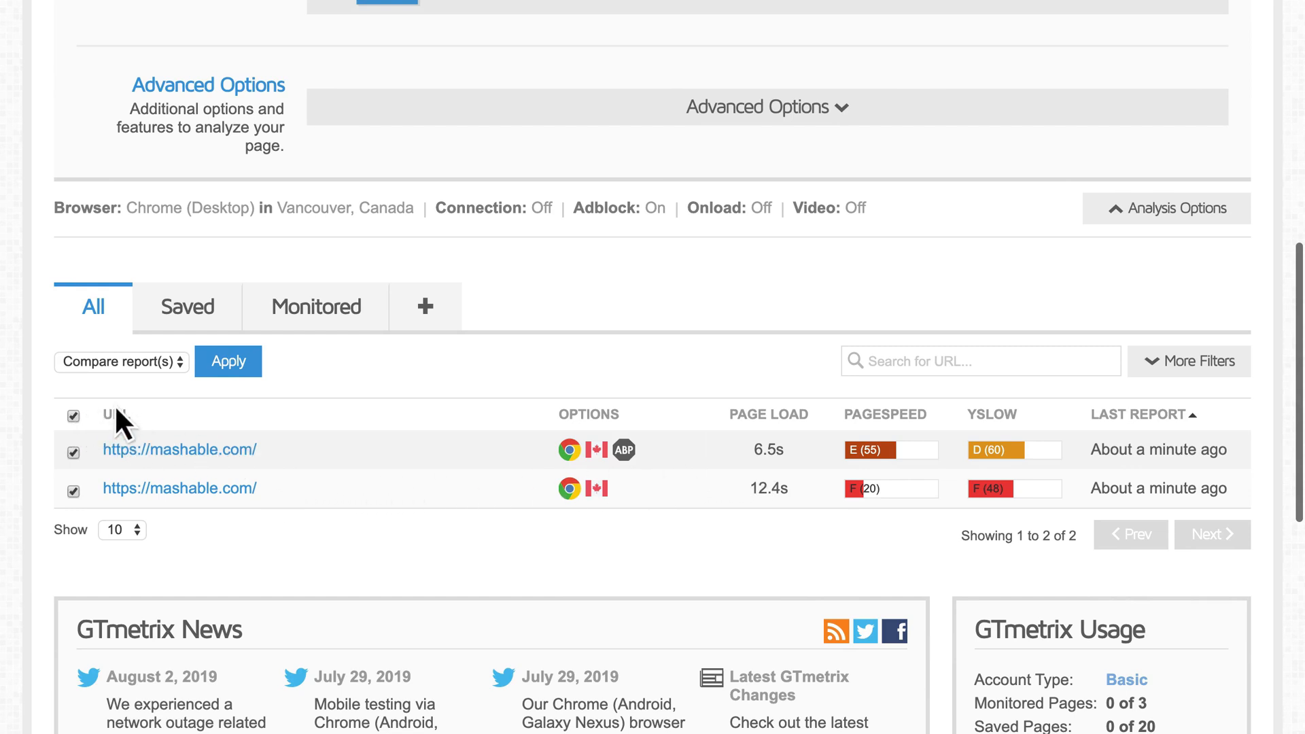
Compare the ad-blocked mashable.com run (6.5s, 134 requests) against the unblocked one (12.4s, 630 requests)
left_click(227, 360)
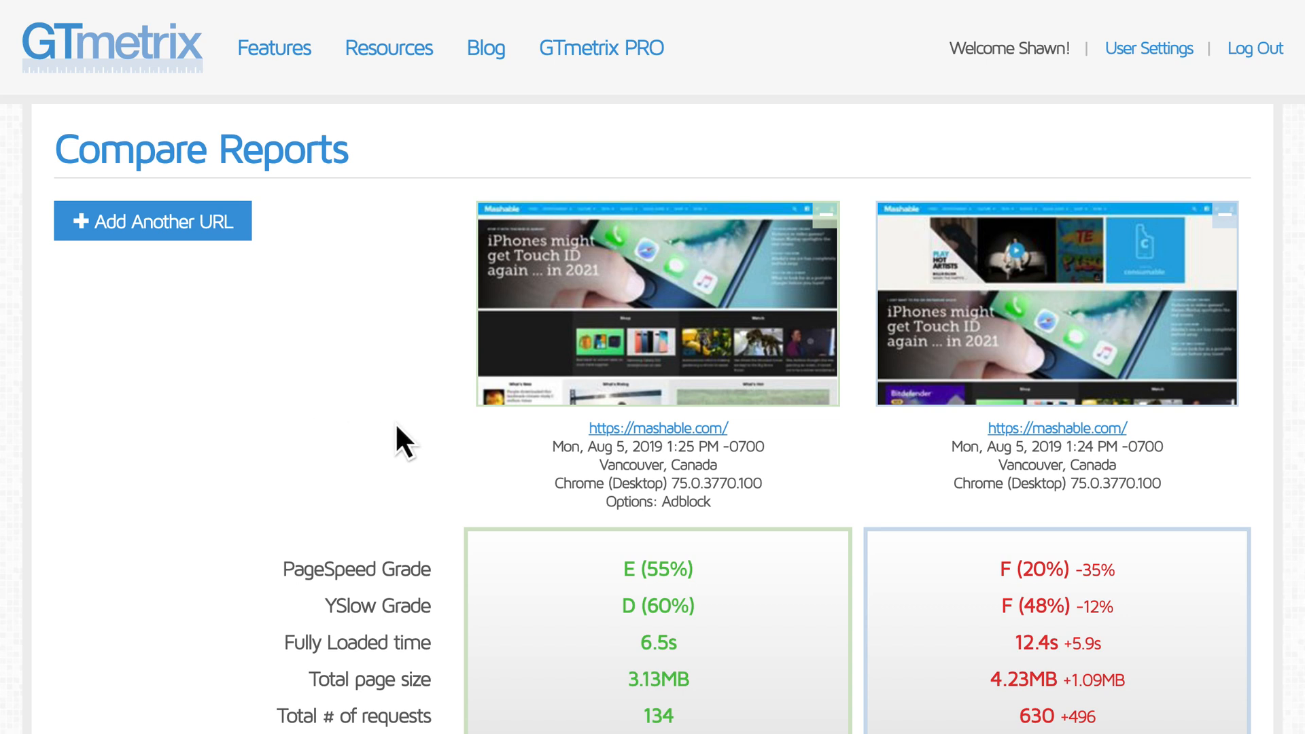
scroll("down", 3)
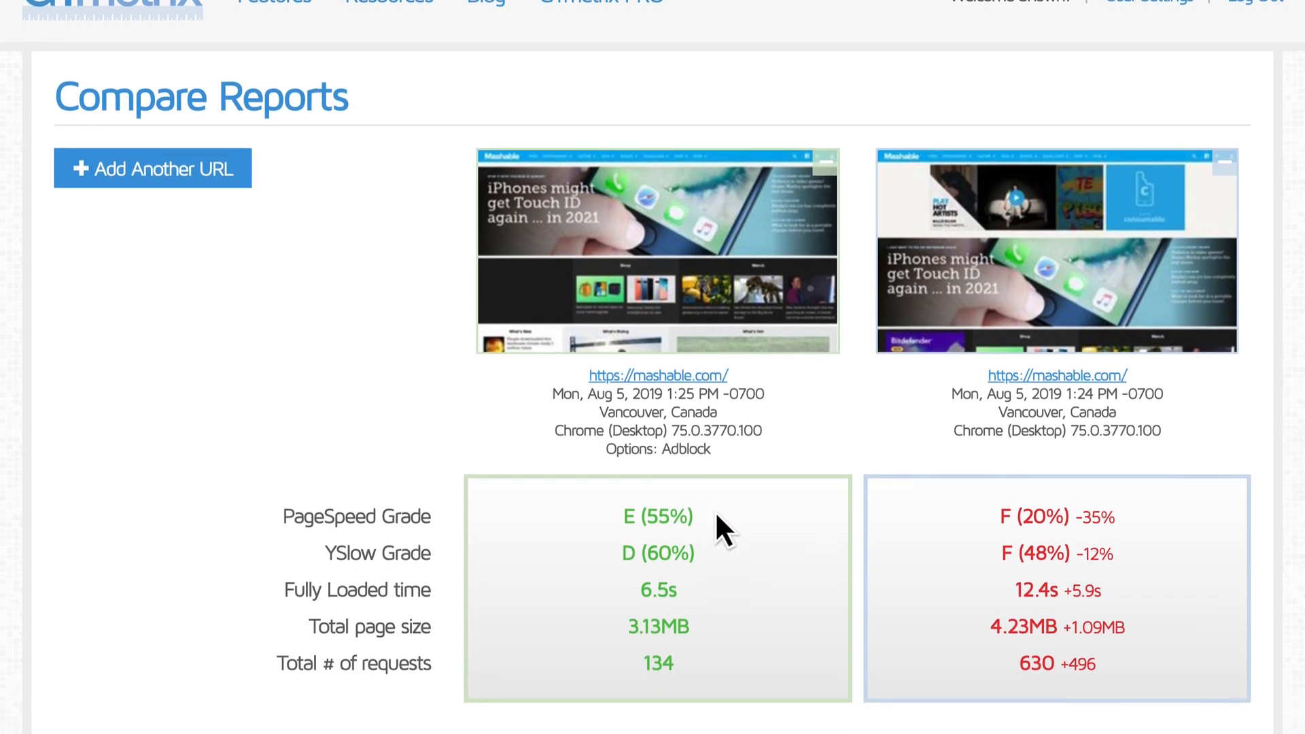
scroll("down", 3)
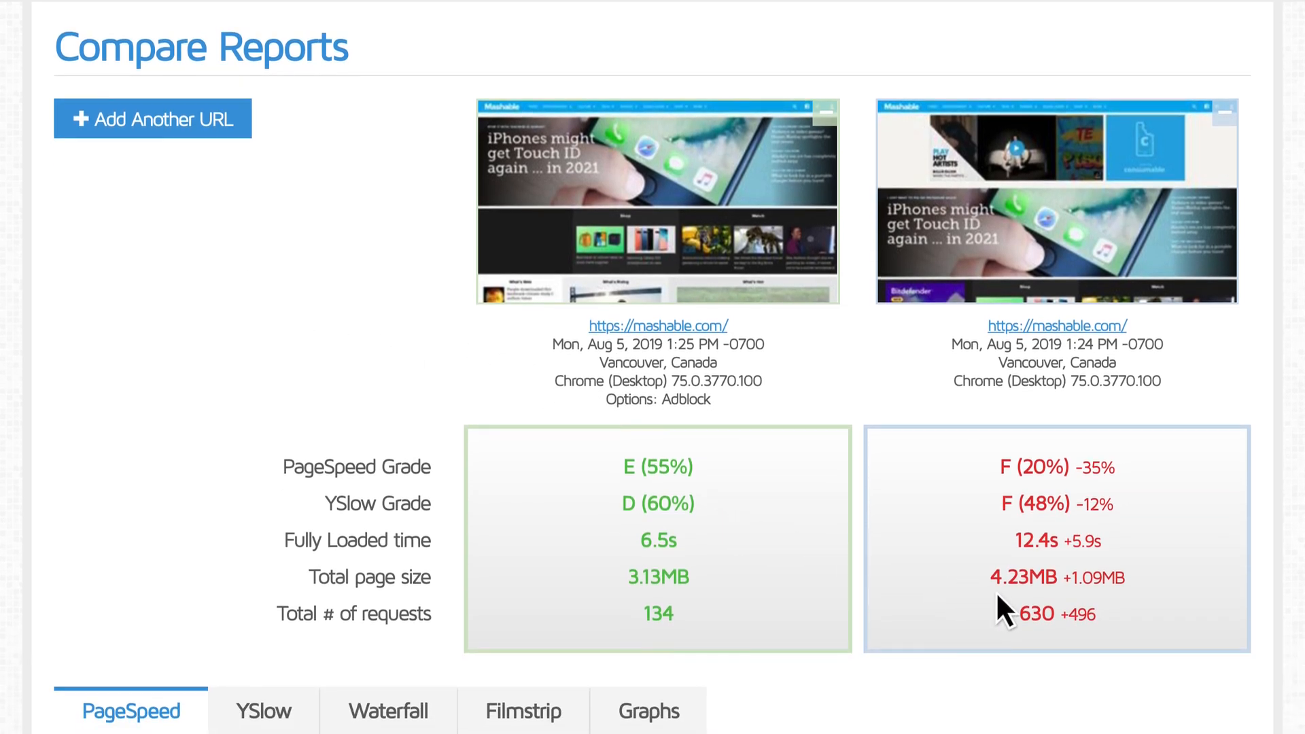
mouse_move(1111, 647)
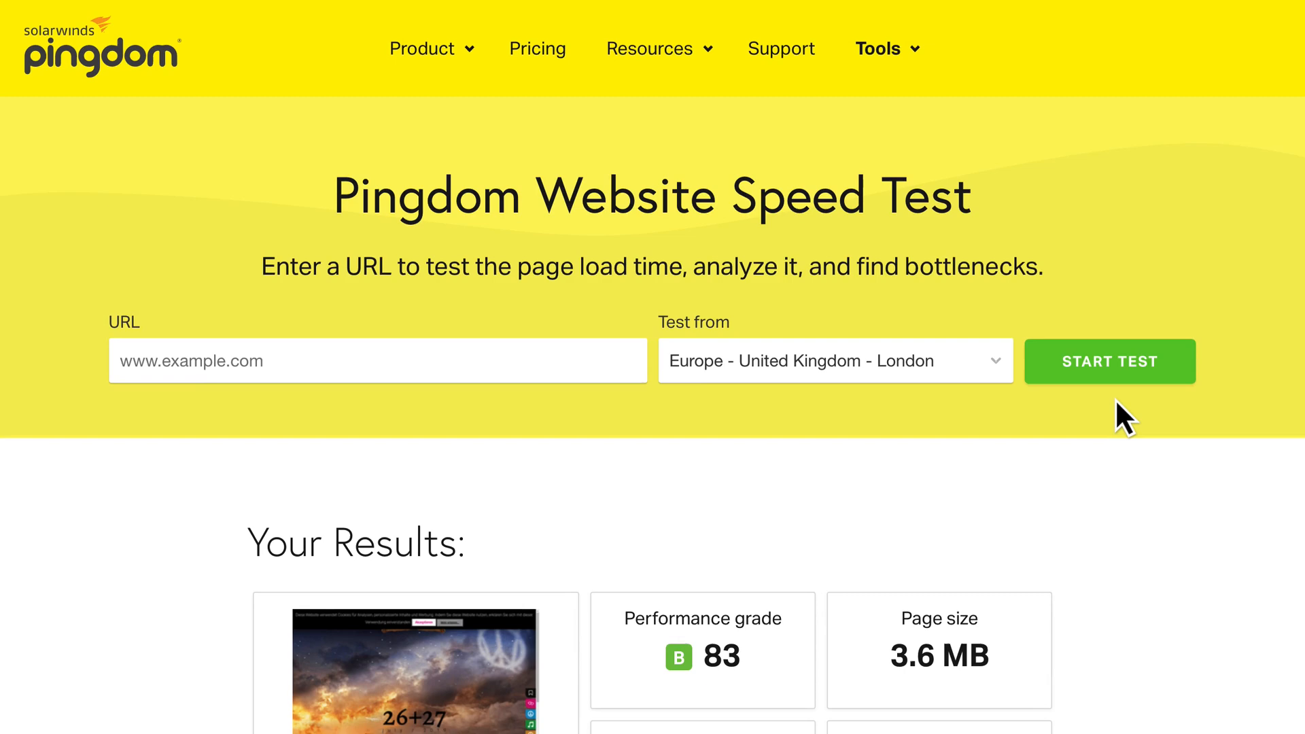
scroll("down", 3)
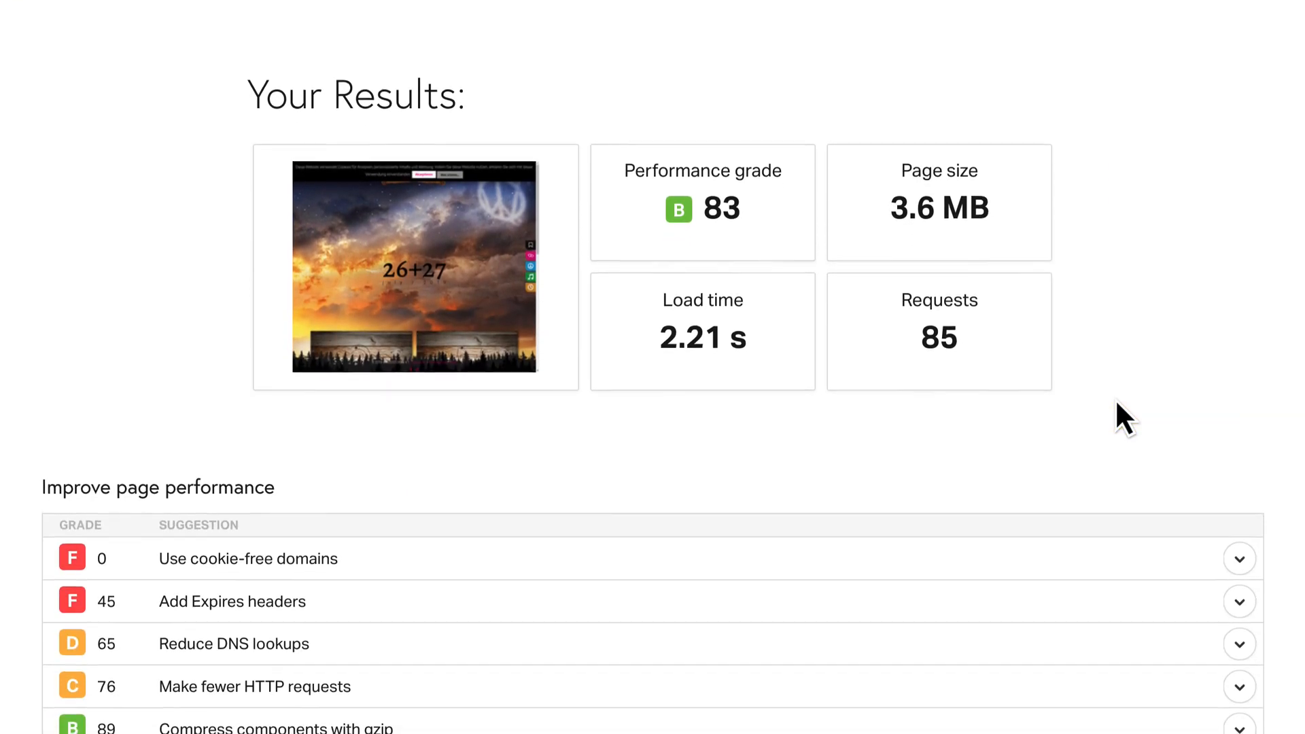
scroll("down", 3)
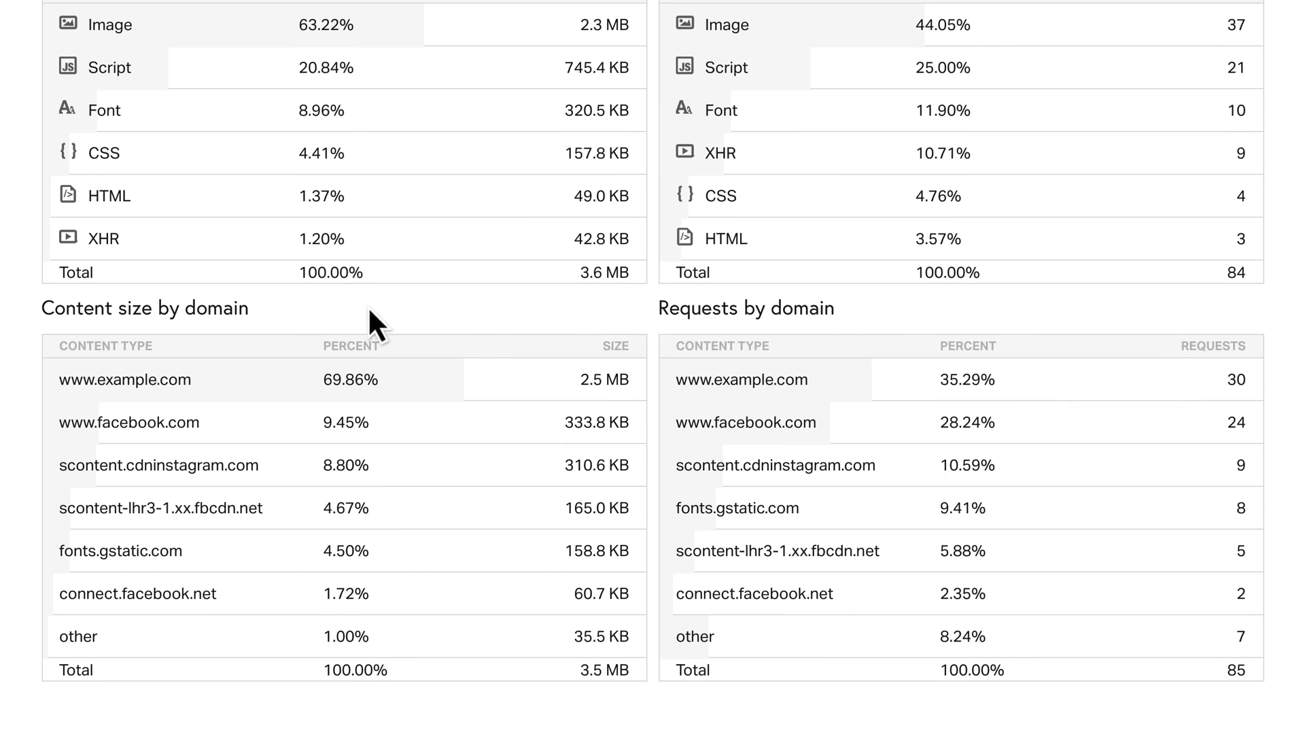
mouse_move(927, 353)
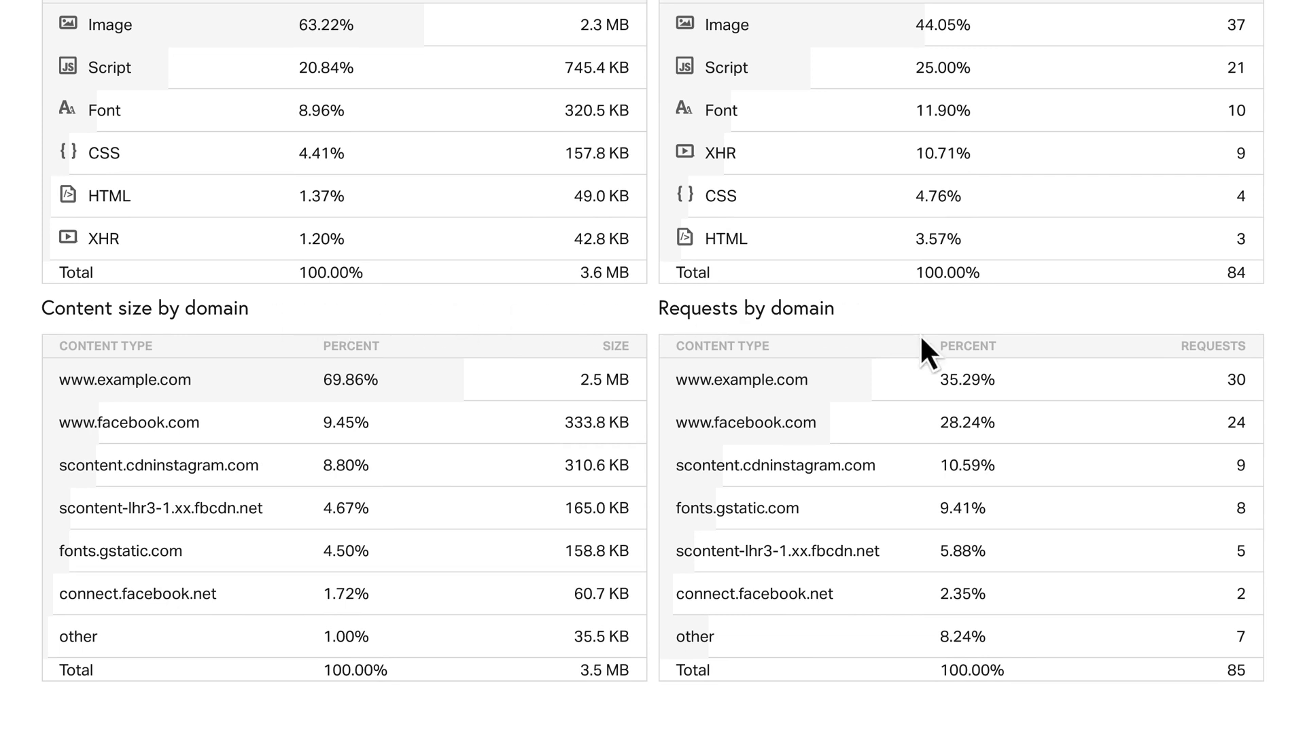
mouse_move(948, 392)
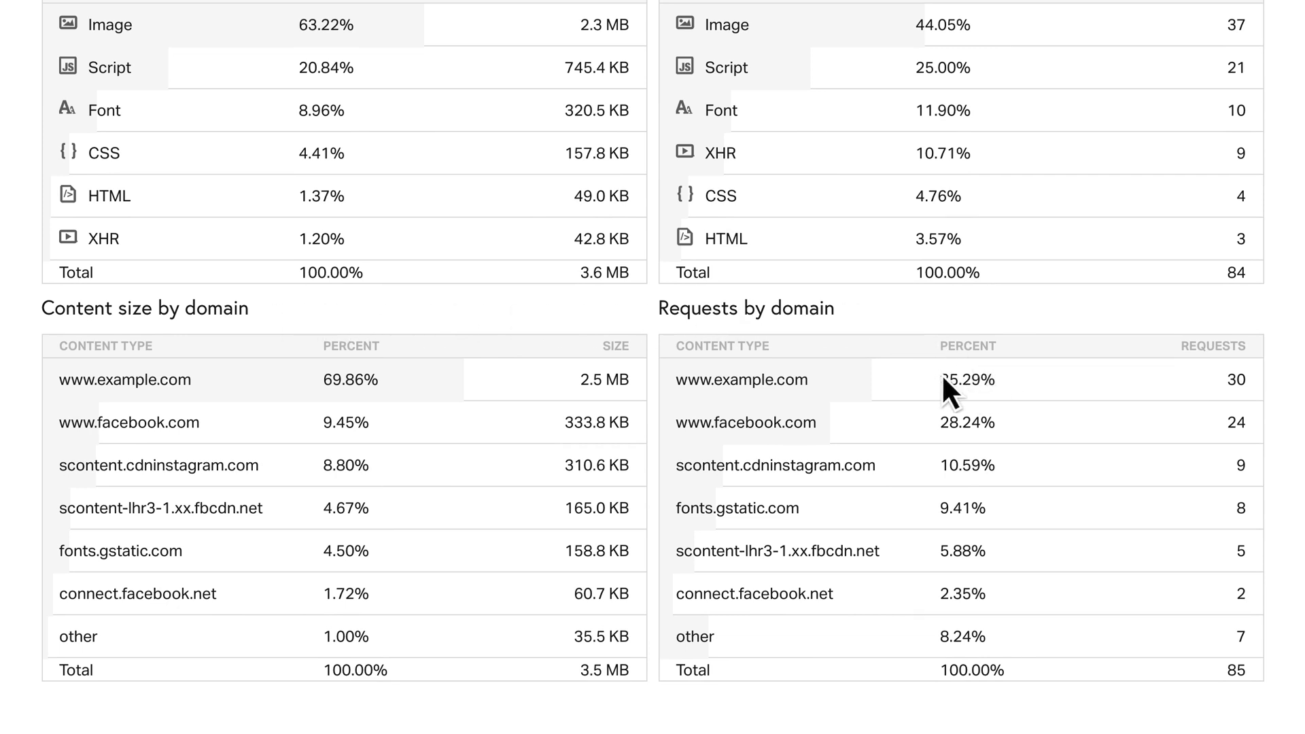